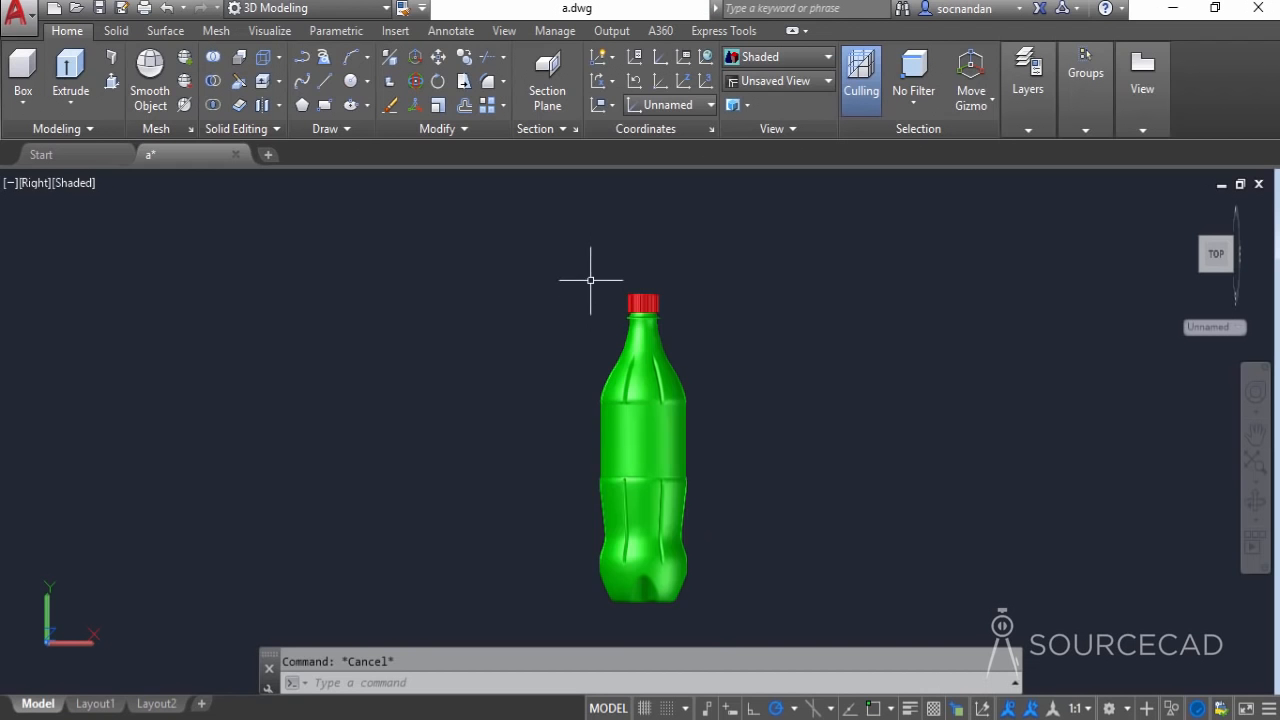
- Hide the selected red cap via Isolate > Hide Objects and orbit in on the bottle neck
left_click(644, 304)
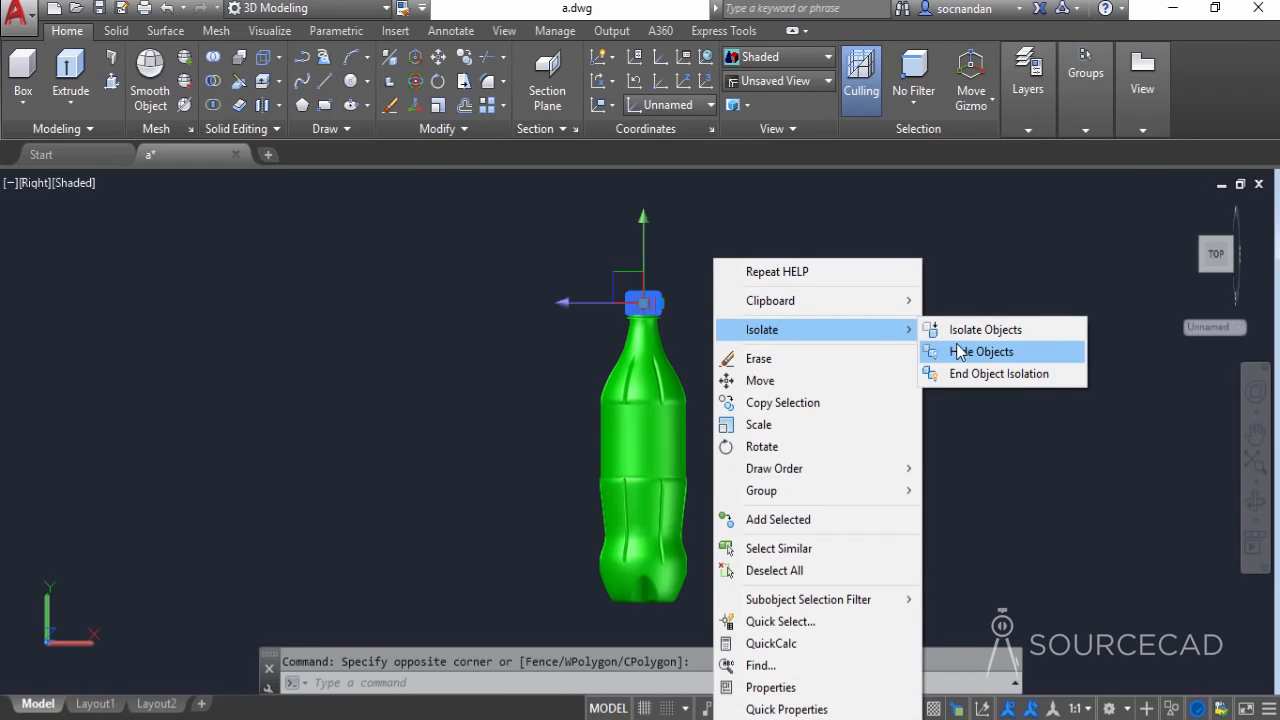
left_click(980, 352)
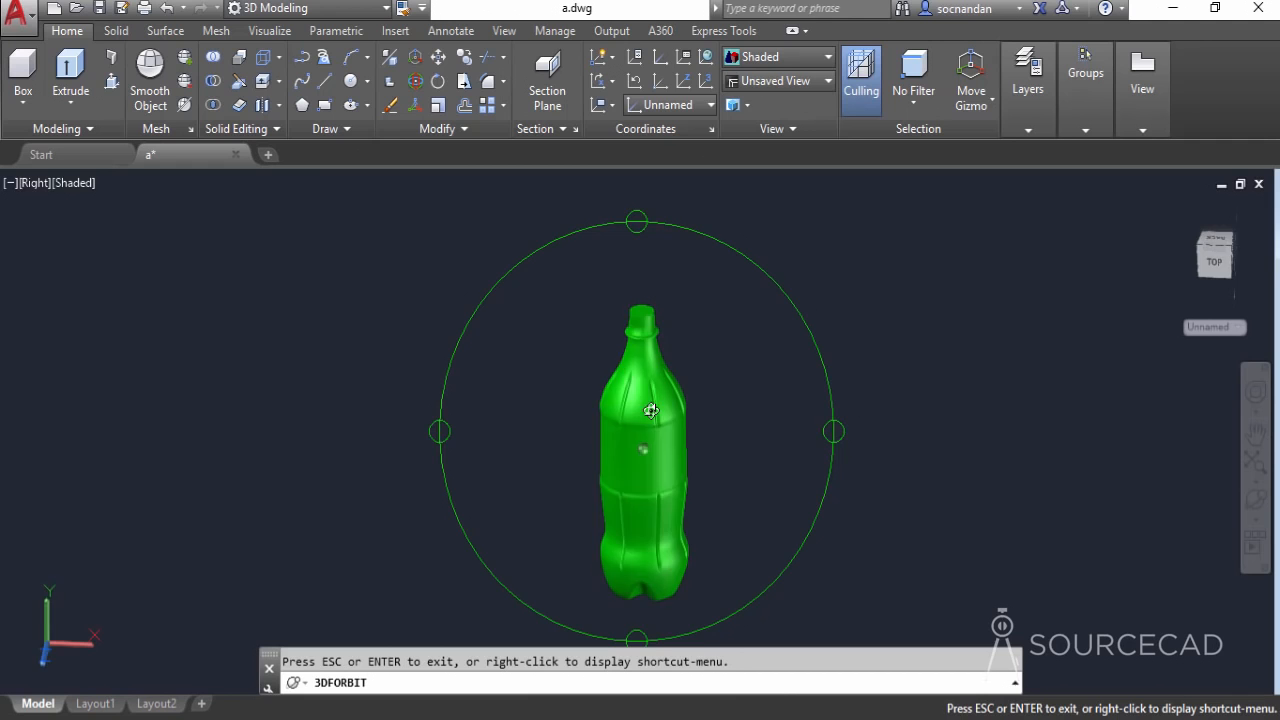
right_click(650, 410)
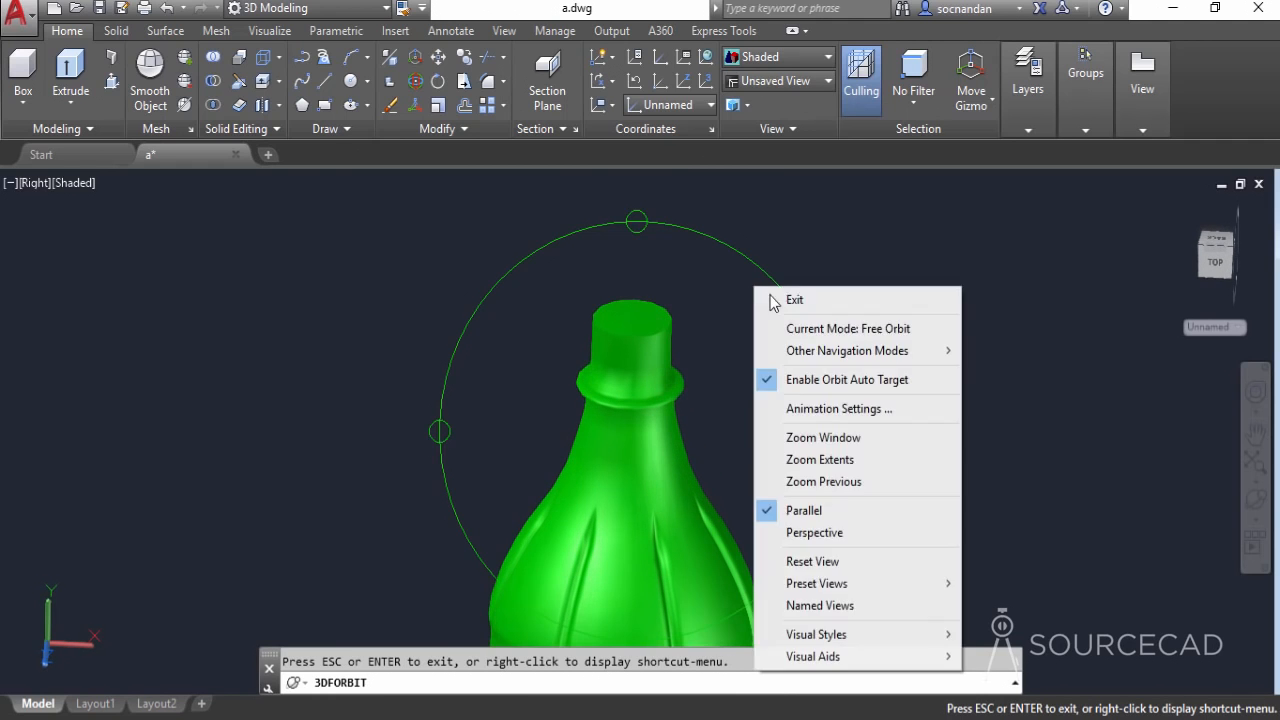
left_click(796, 300)
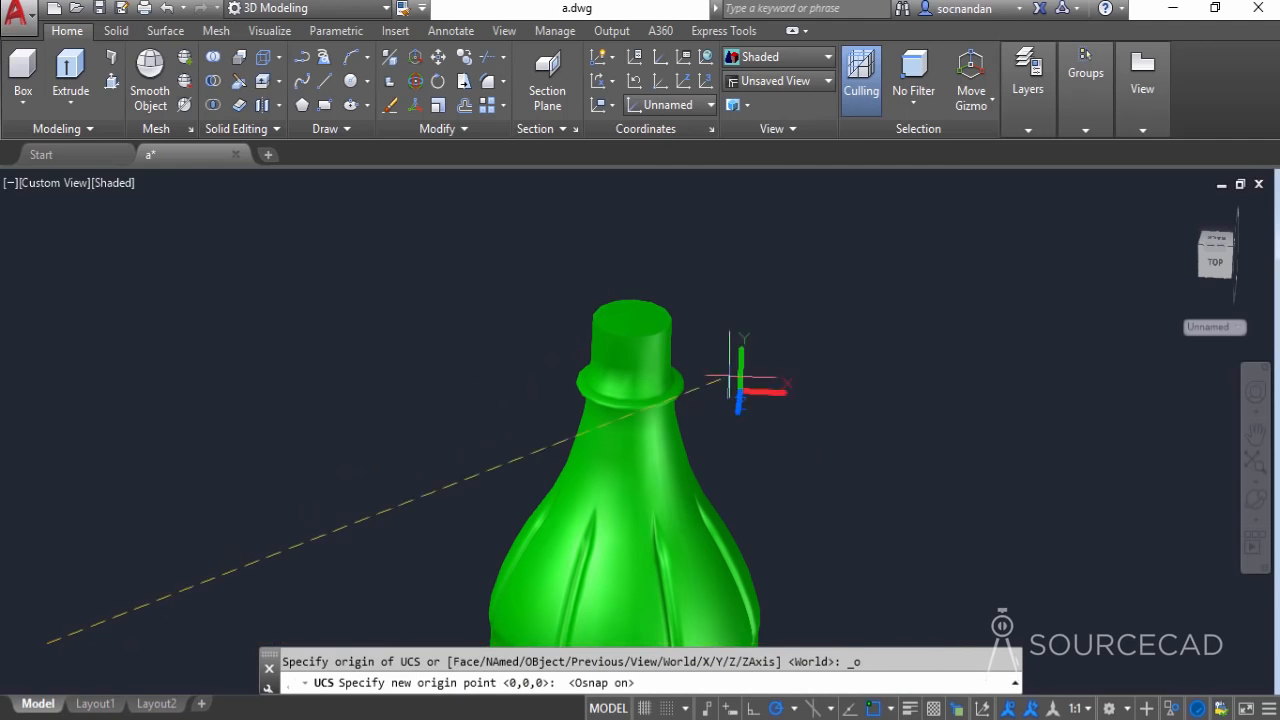
- Place the UCS origin at the neck top and draw a vertical line along the bottle body's edge
left_click(632, 310)
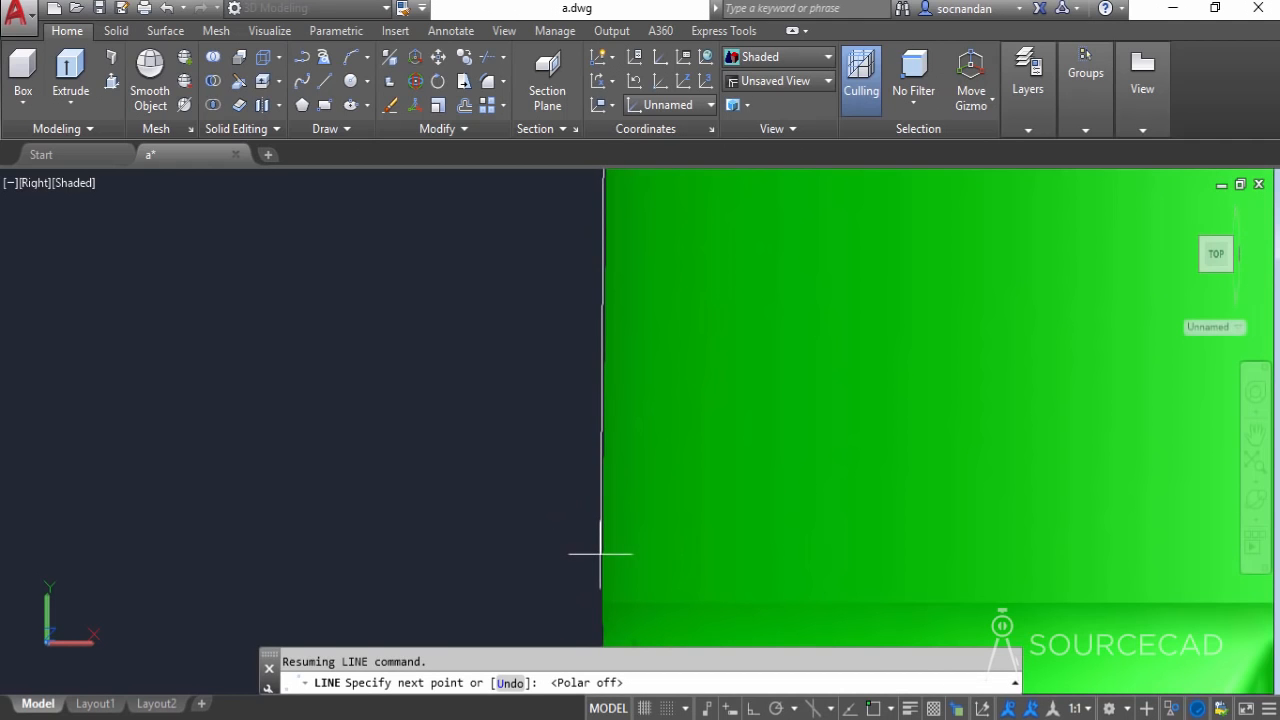
left_click(504, 584)
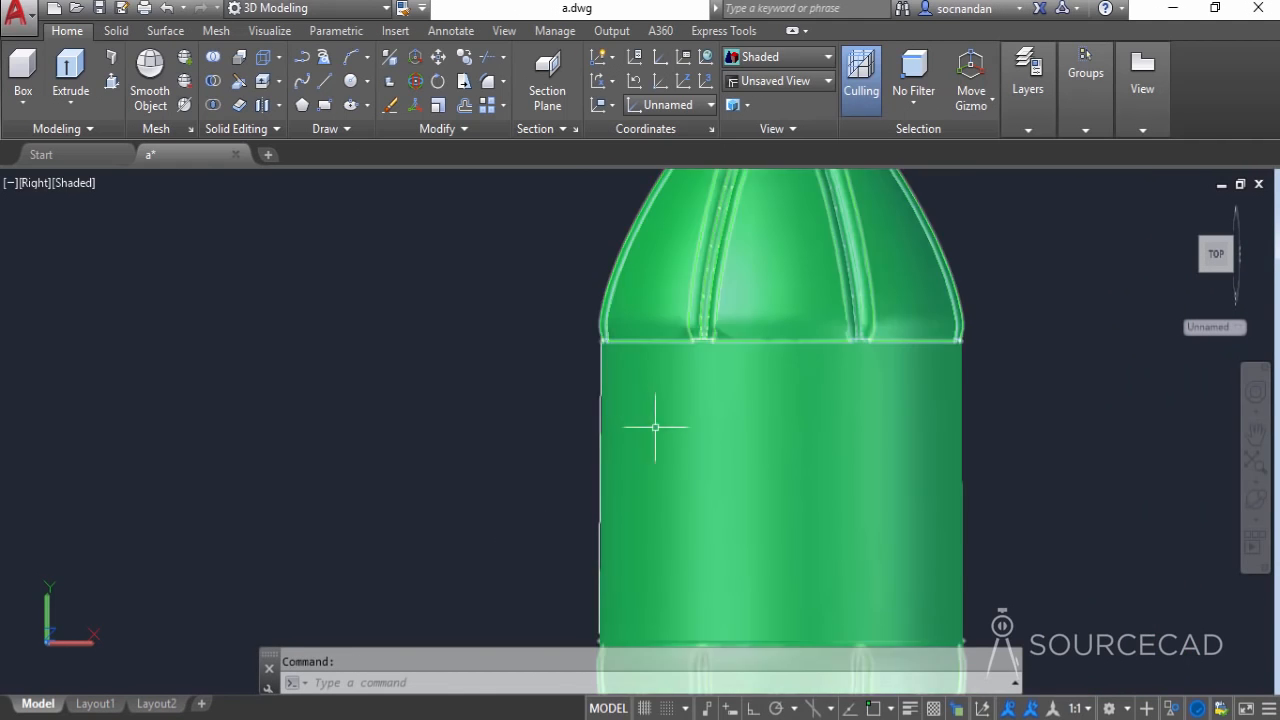
- Revolve the profile line into a surface about an axis starting at the neck centre
left_click(164, 32)
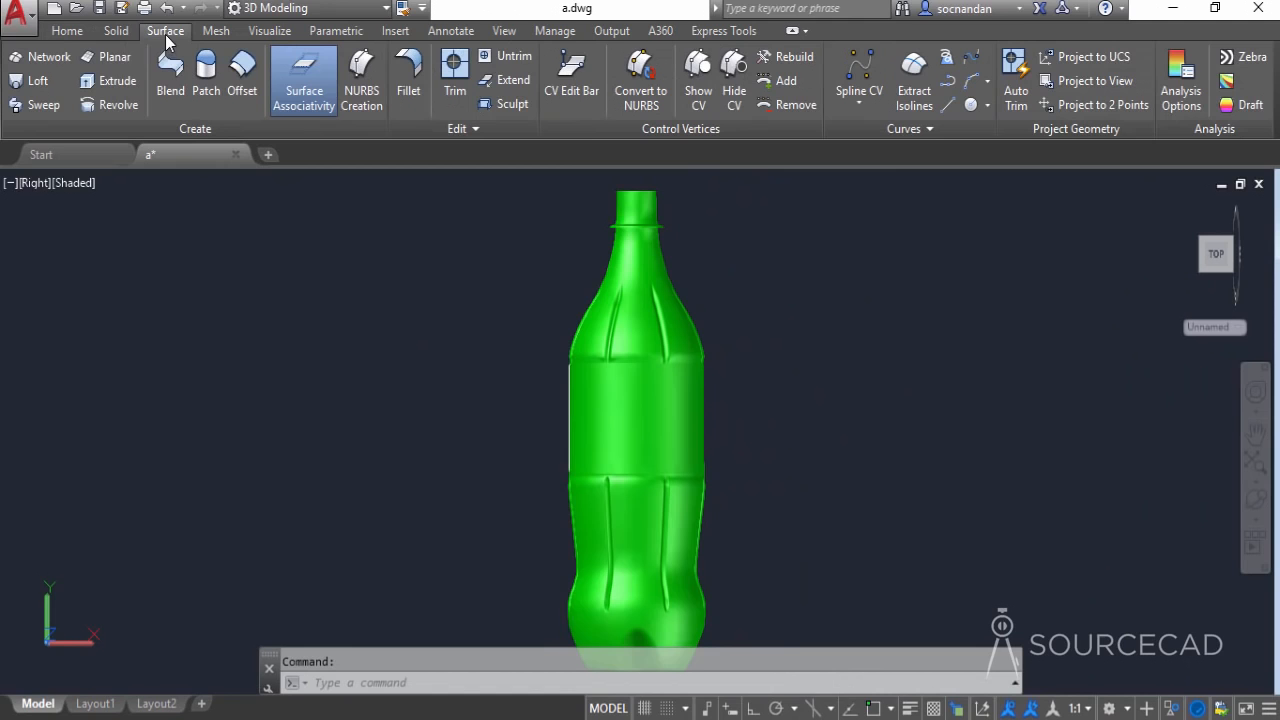
left_click(118, 104)
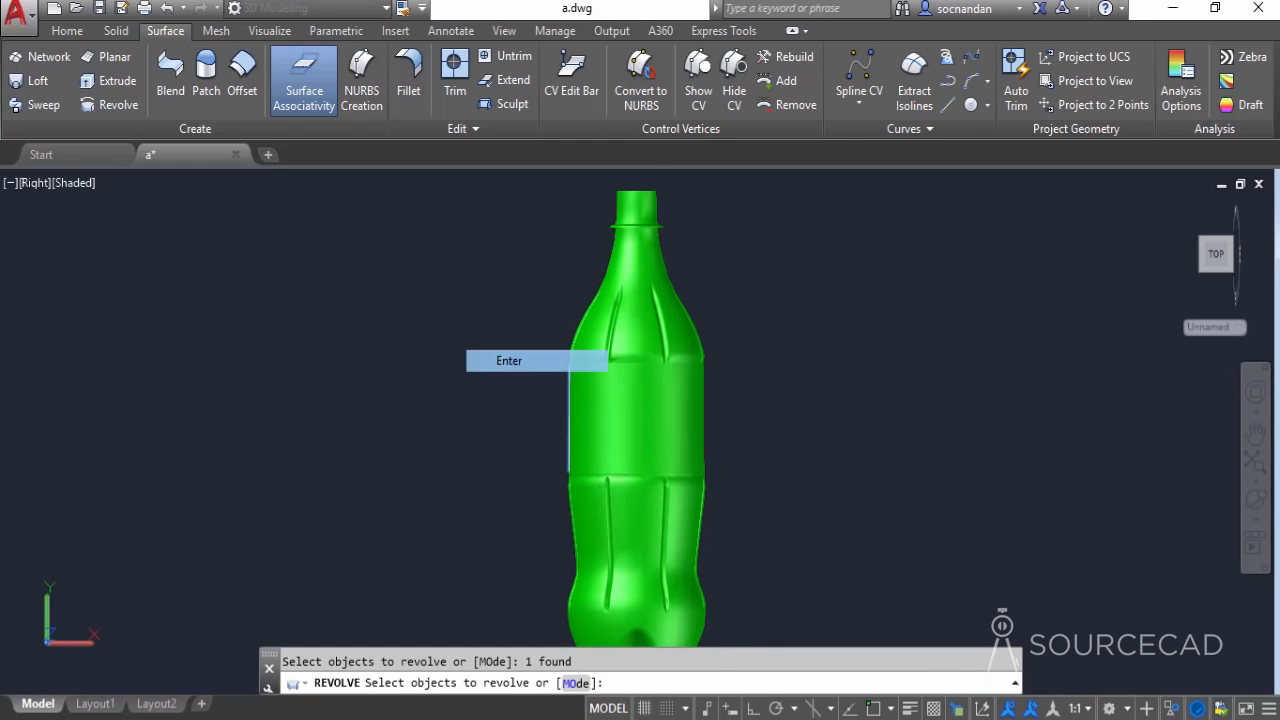
left_click(508, 360)
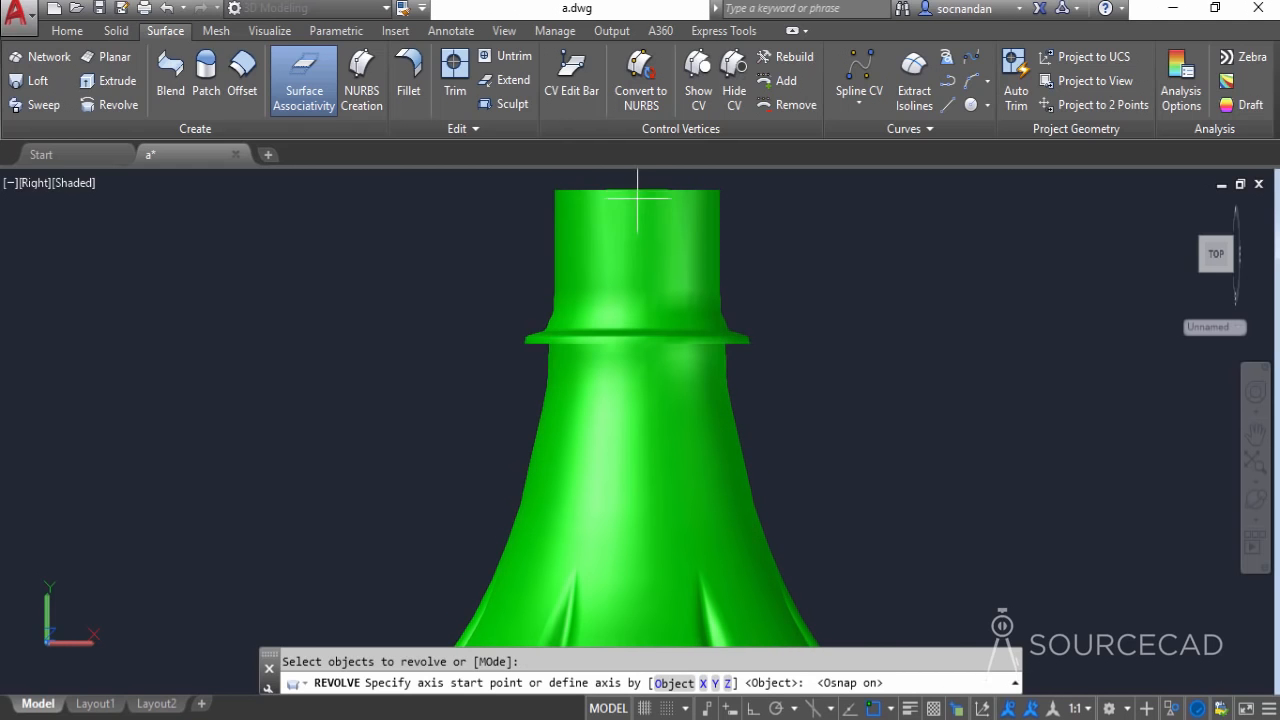
left_click(636, 198)
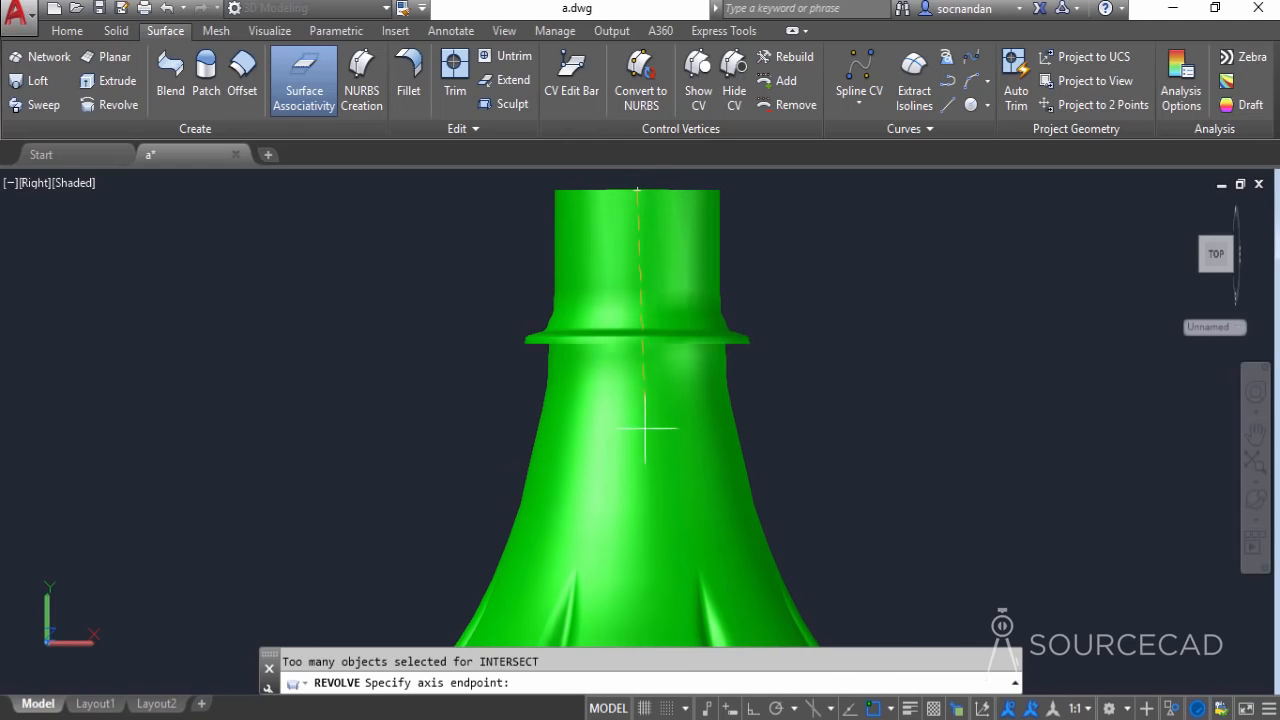
mouse_move(744, 620)
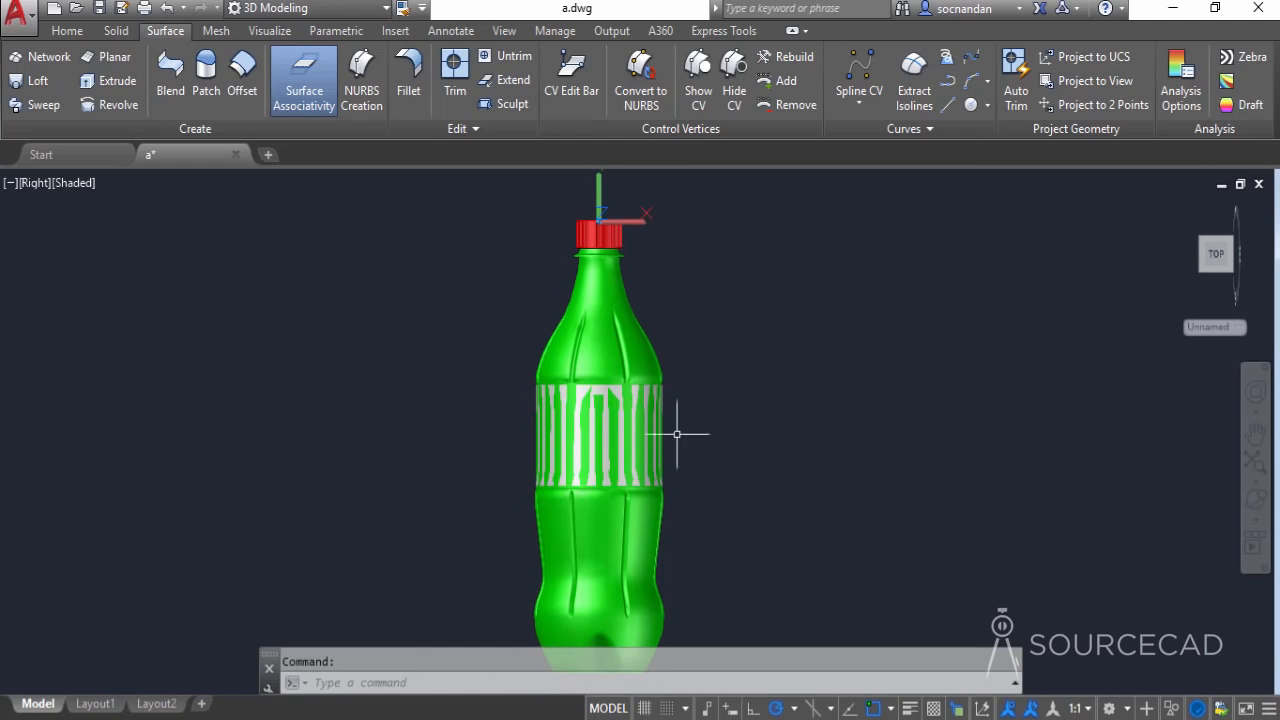
- From the Materials Browser apply Glass > Clear to the bottle and pick Plastic Coarse Textured - White for the cap
left_click(268, 30)
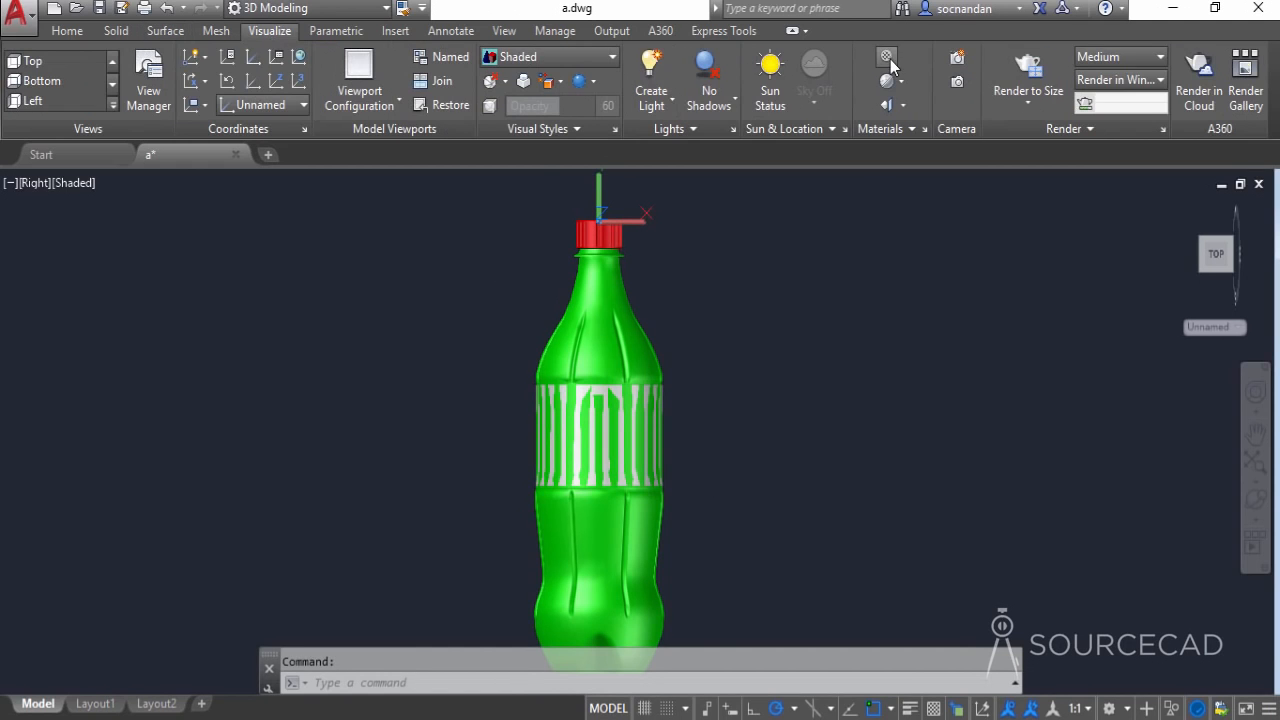
left_click(888, 56)
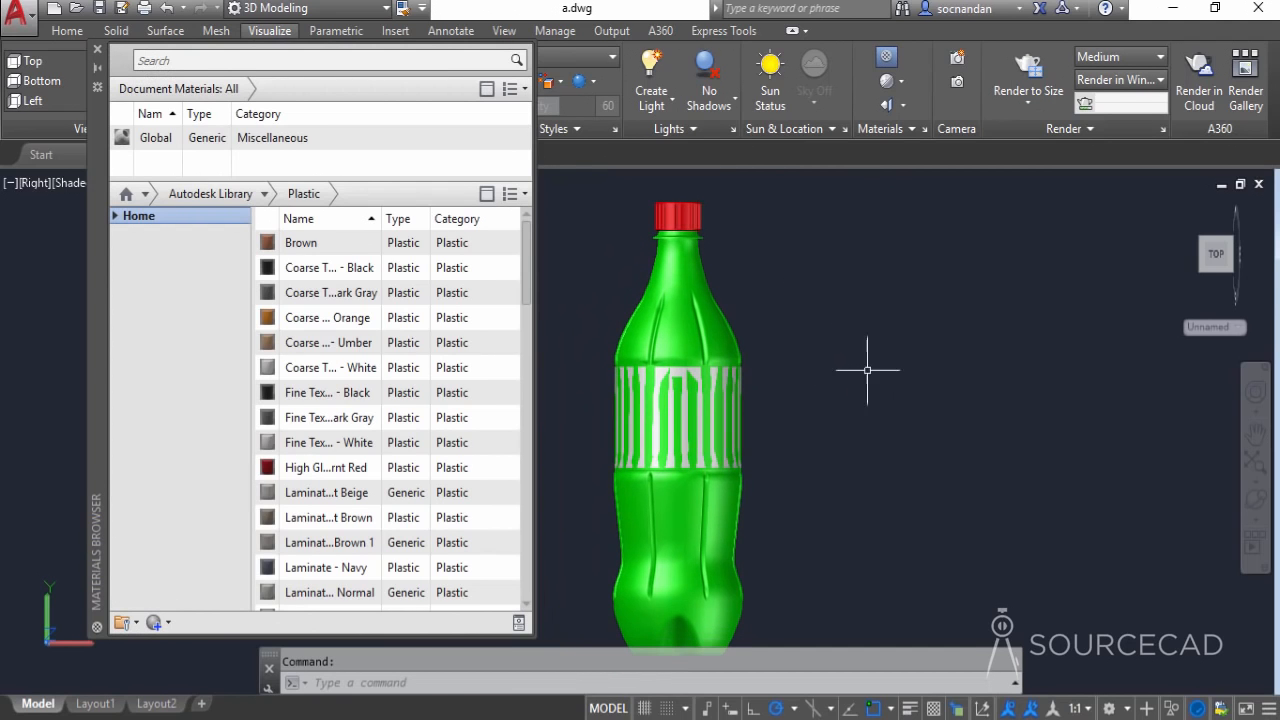
mouse_move(456, 292)
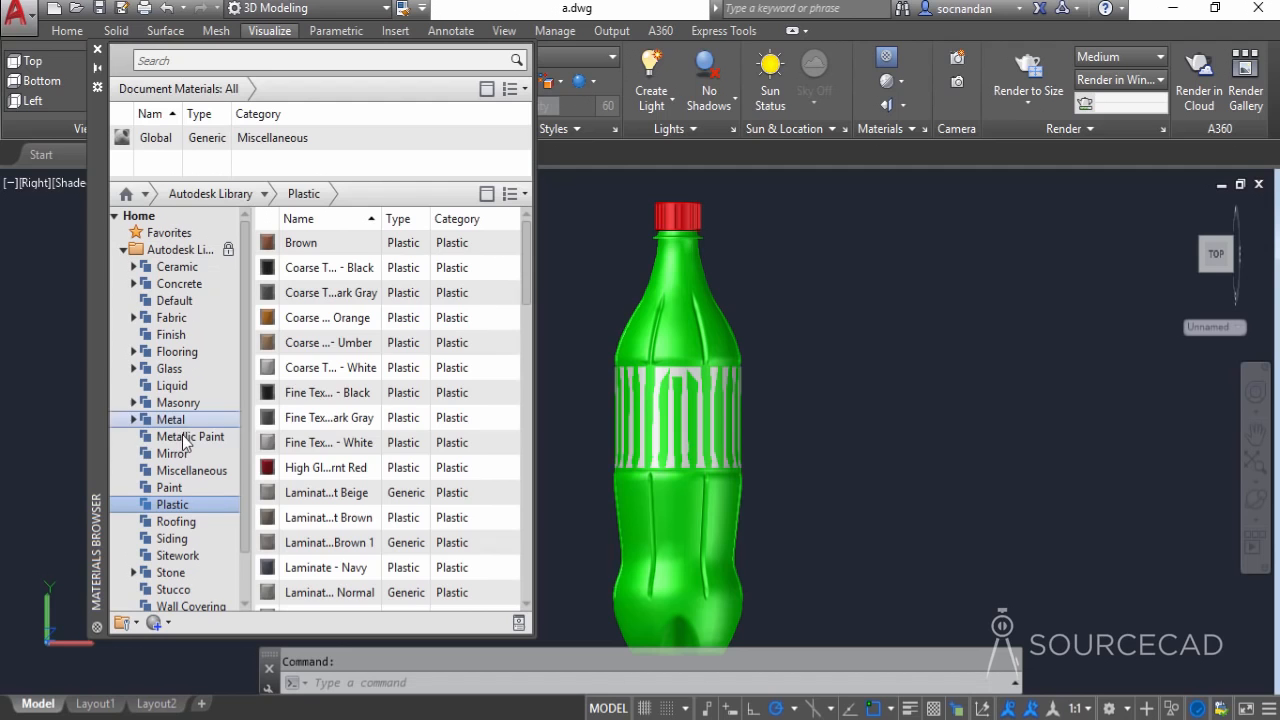
left_click(170, 368)
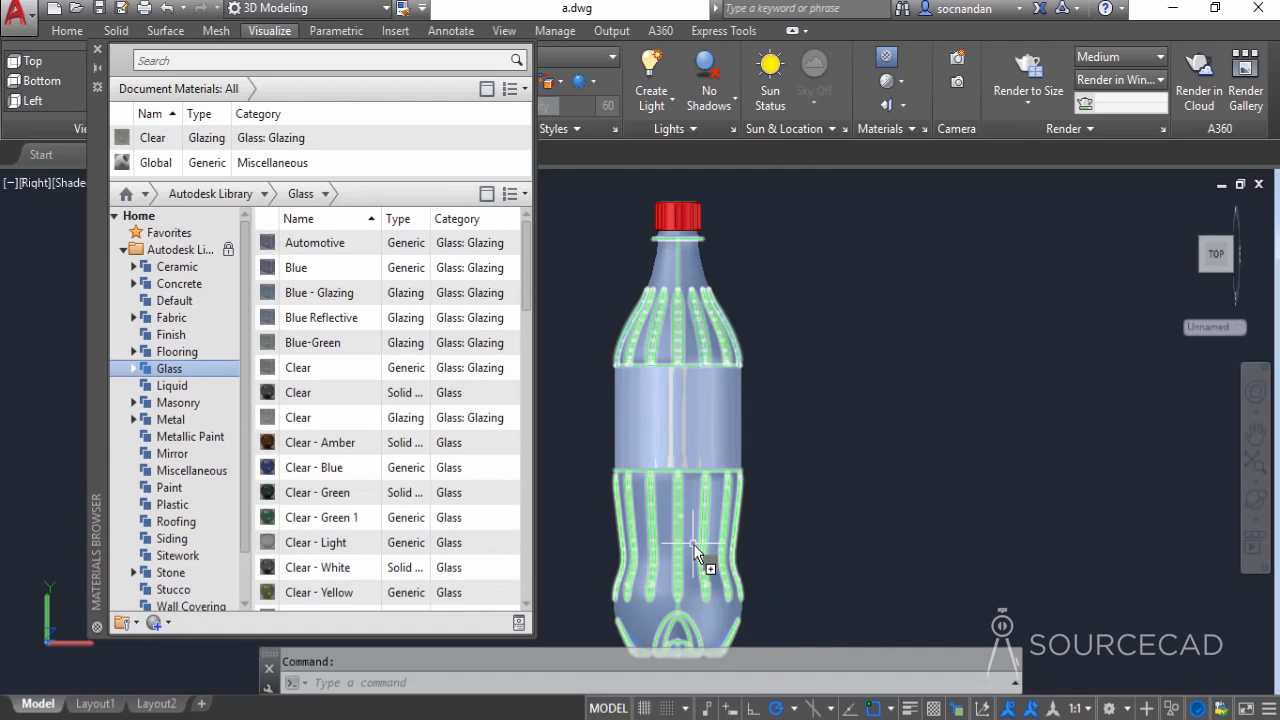
mouse_move(718, 384)
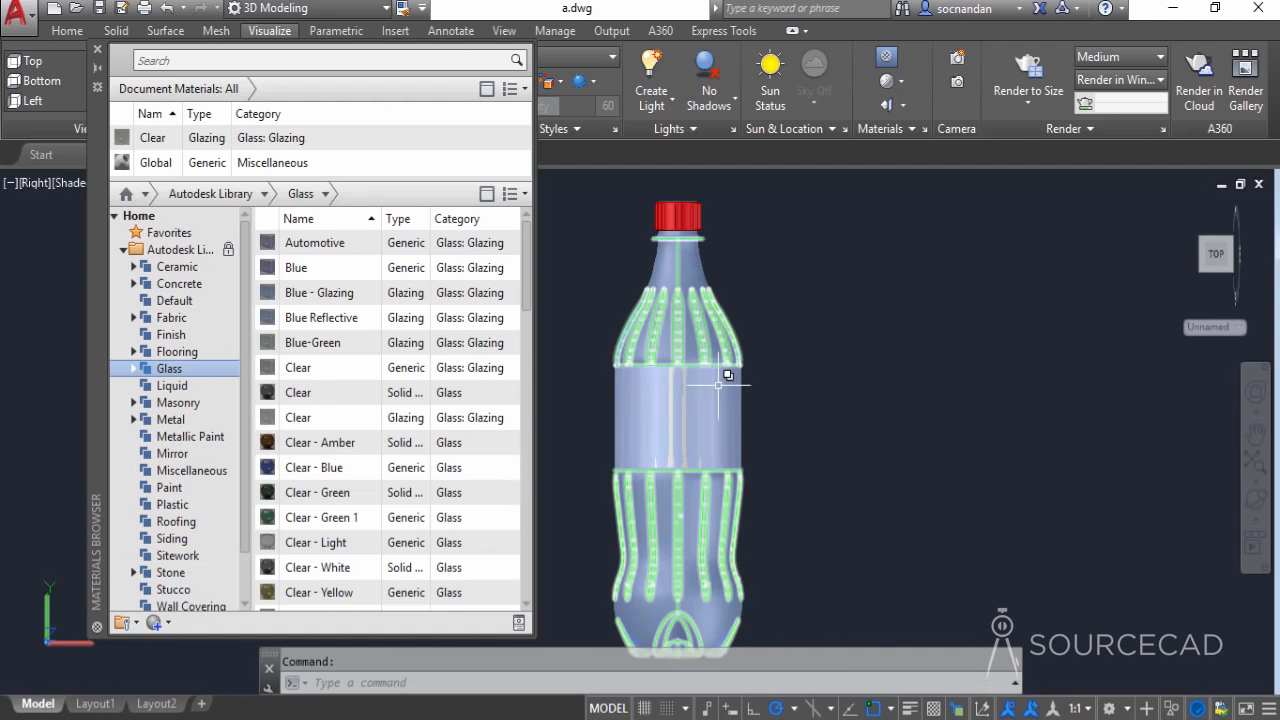
left_click(170, 504)
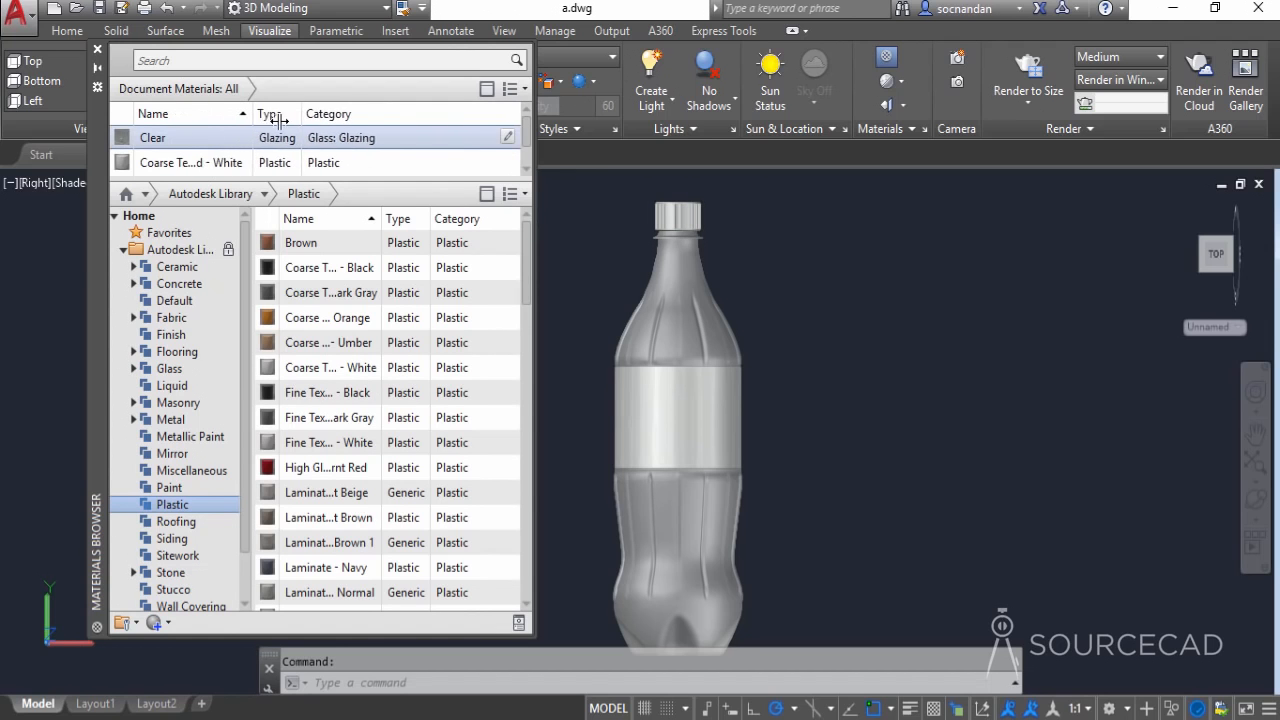
left_click(190, 138)
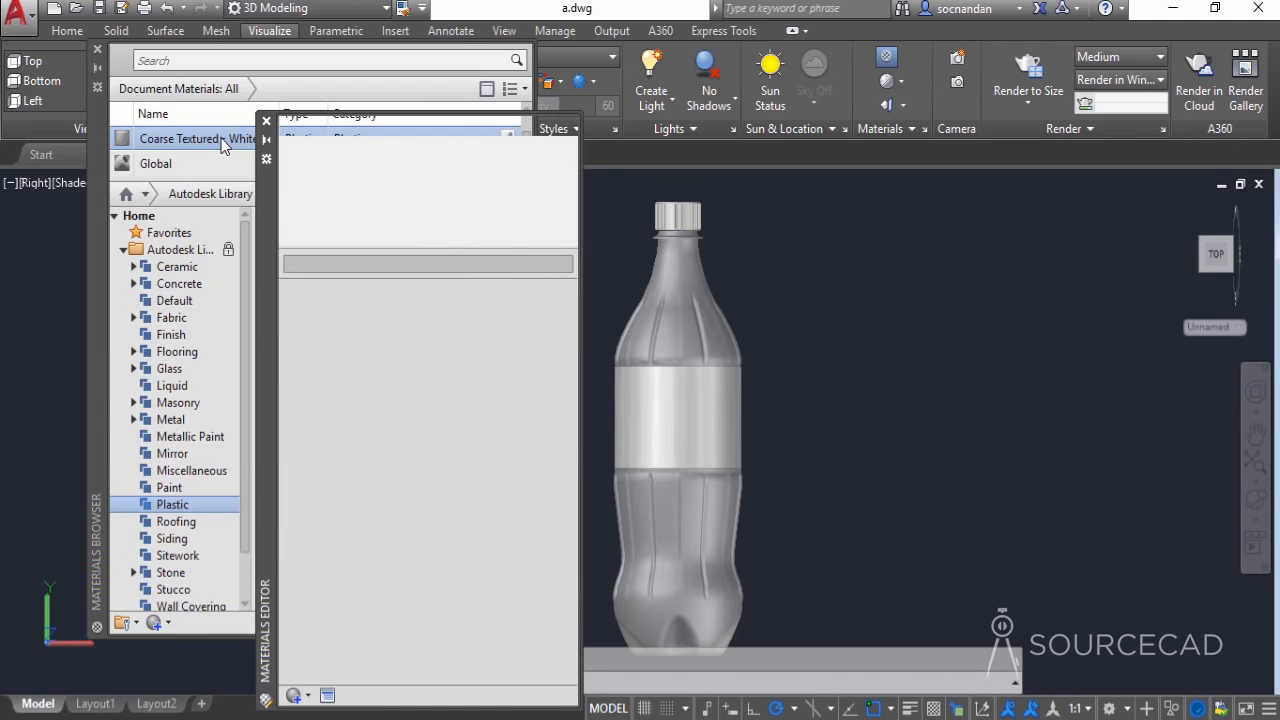
- Recolour the white plastic cap material to a dark red of 168, 0, 0
double_click(180, 138)
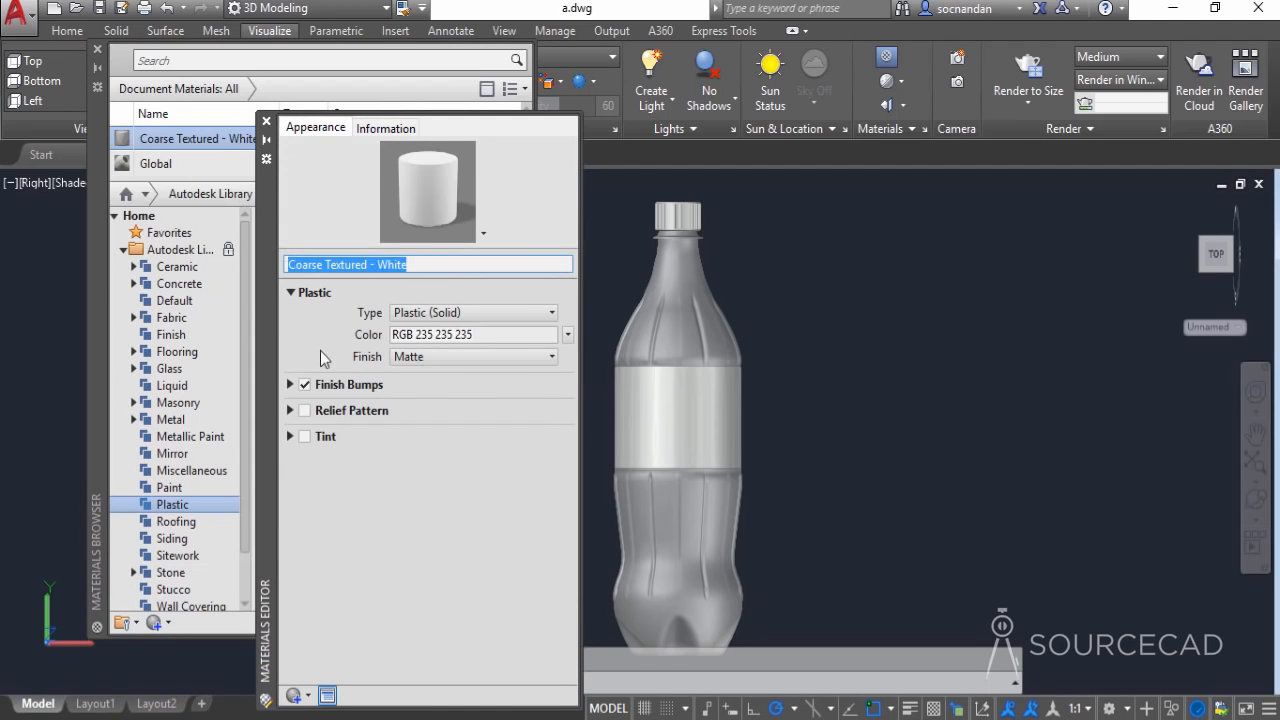
left_click(568, 334)
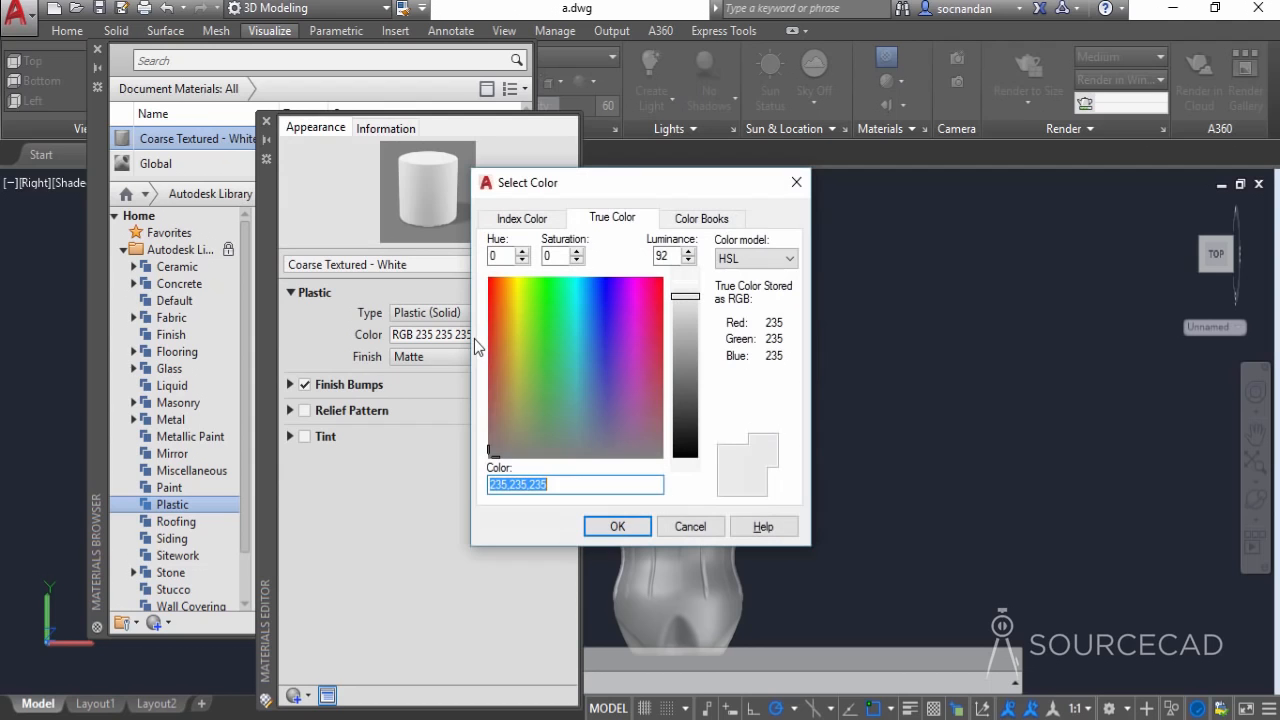
left_click(492, 300)
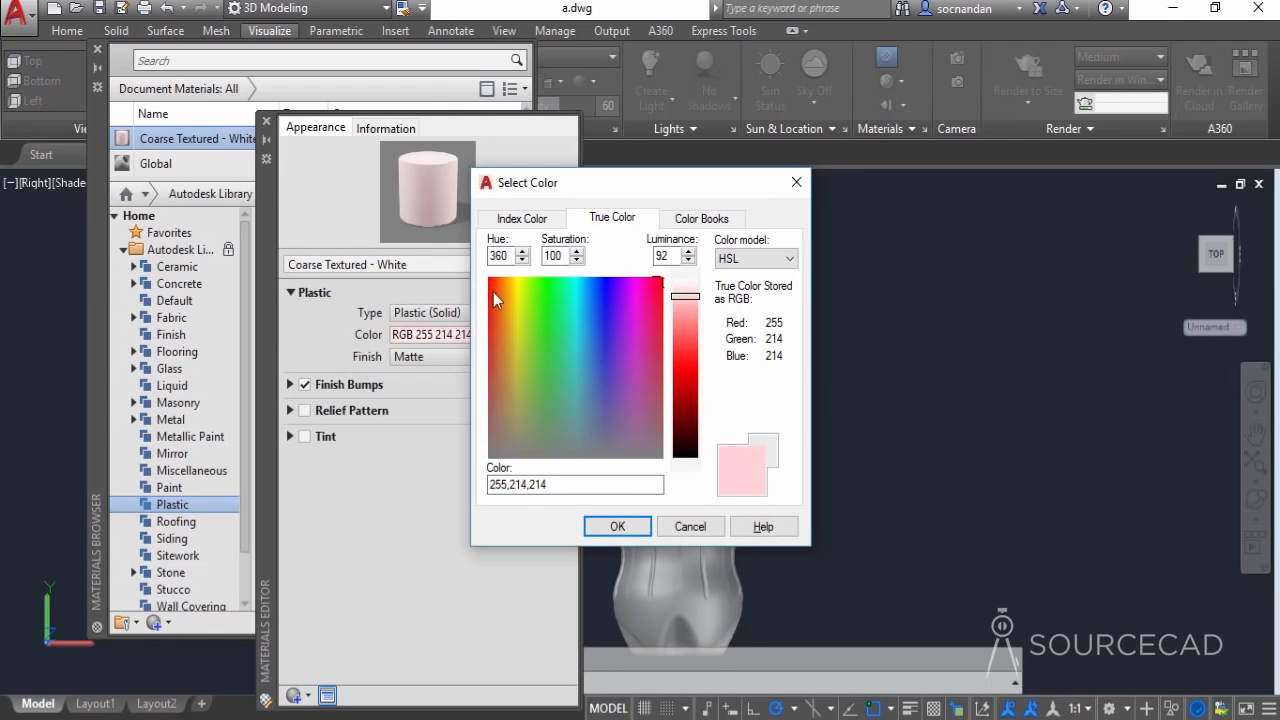
left_click_drag(684, 300, 684, 400)
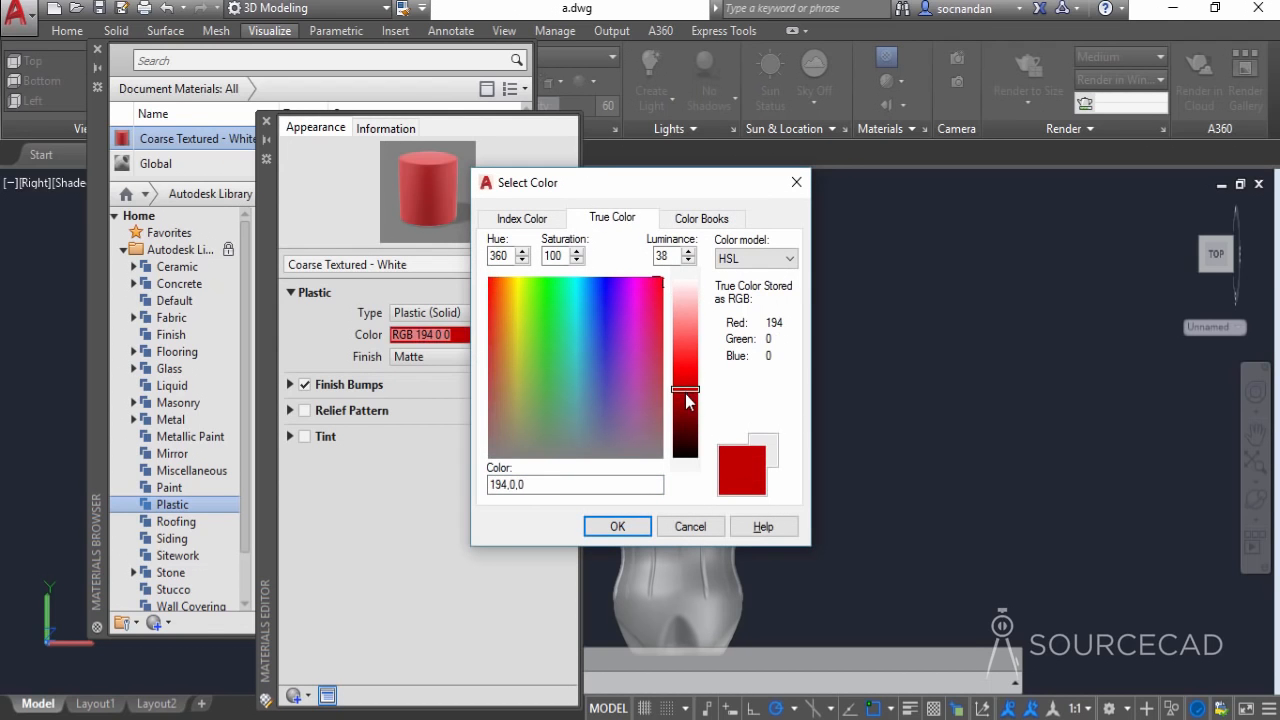
left_click_drag(684, 388, 684, 408)
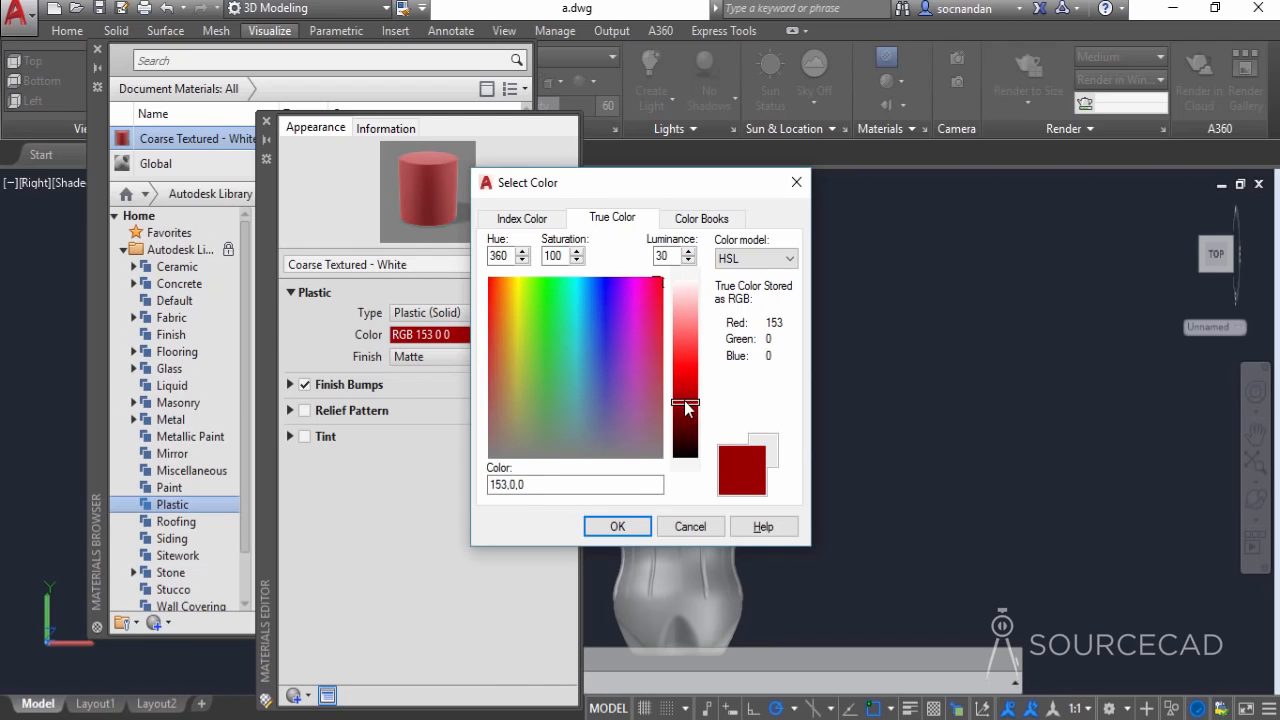
left_click_drag(684, 420, 684, 404)
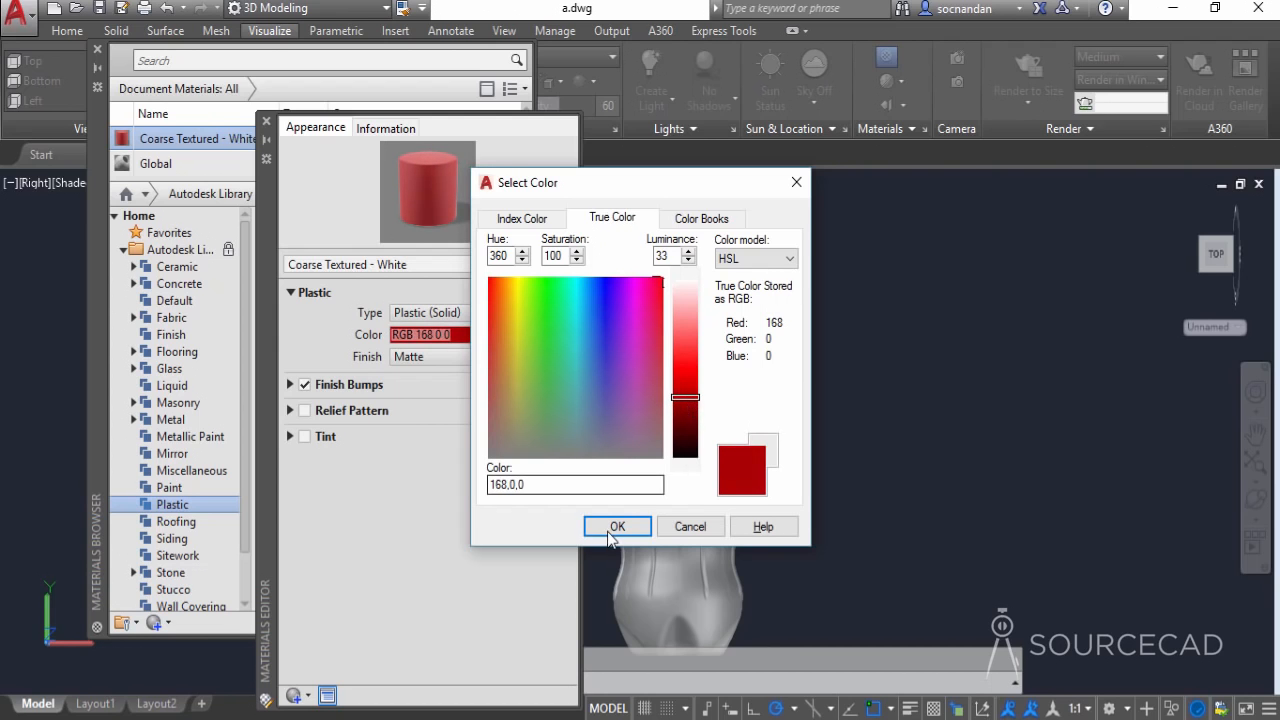
left_click(616, 526)
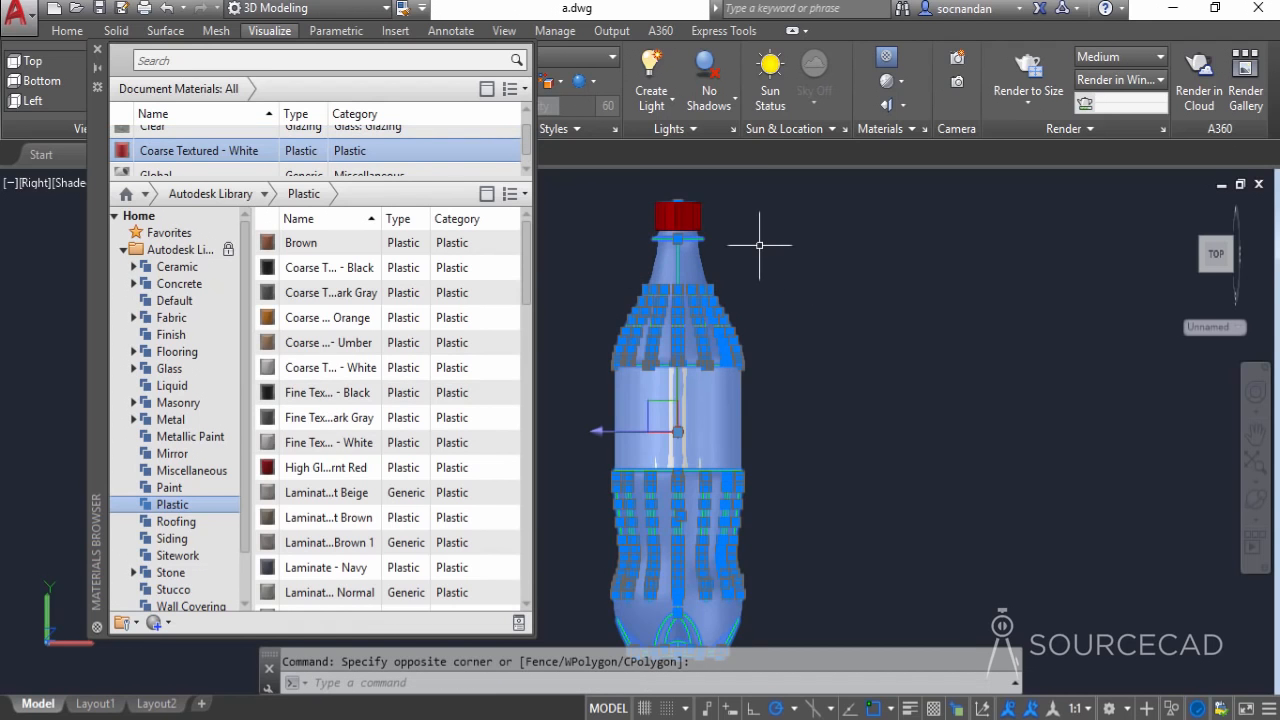
- Hide the bottle body and create a new Generic material named Label
right_click(760, 244)
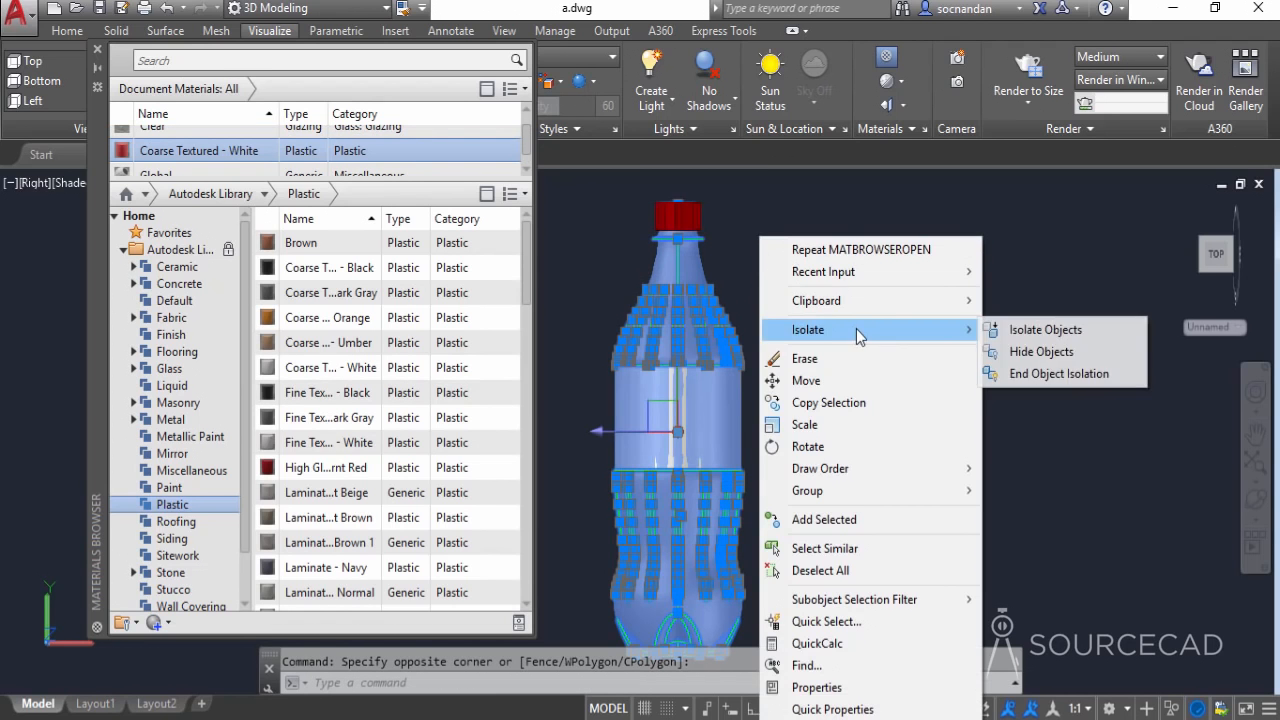
left_click(1040, 352)
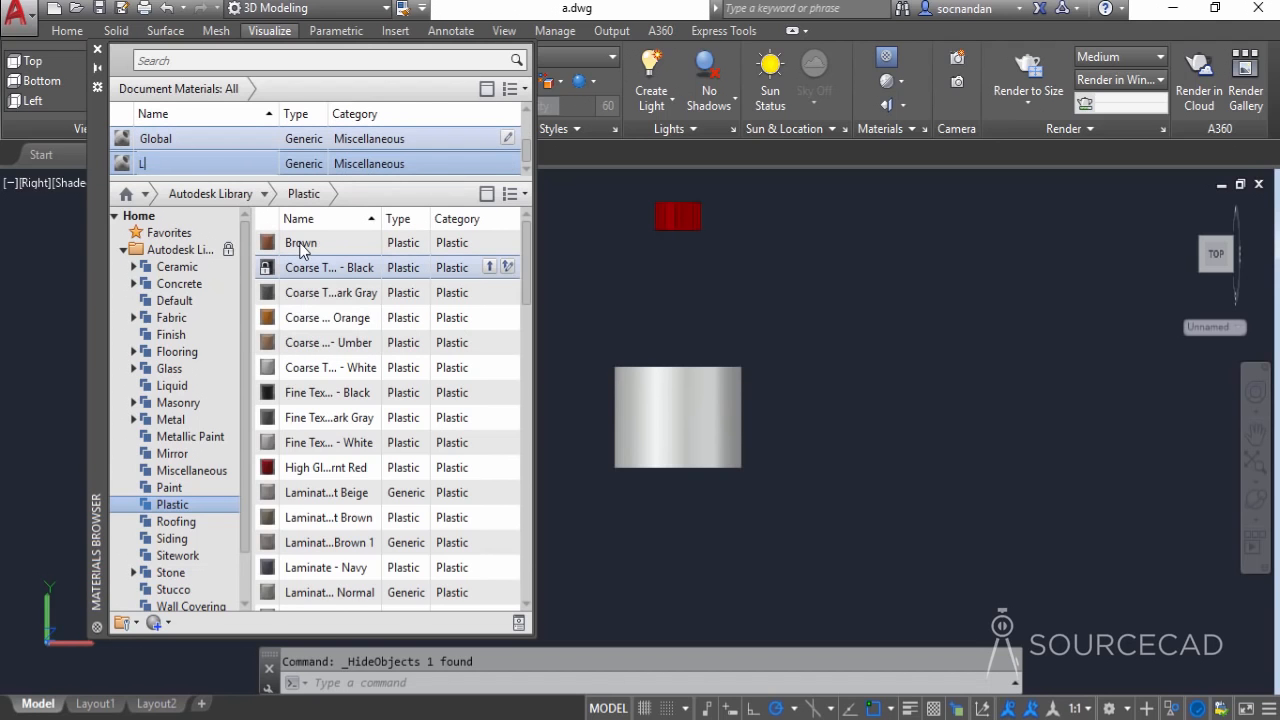
type("Label")
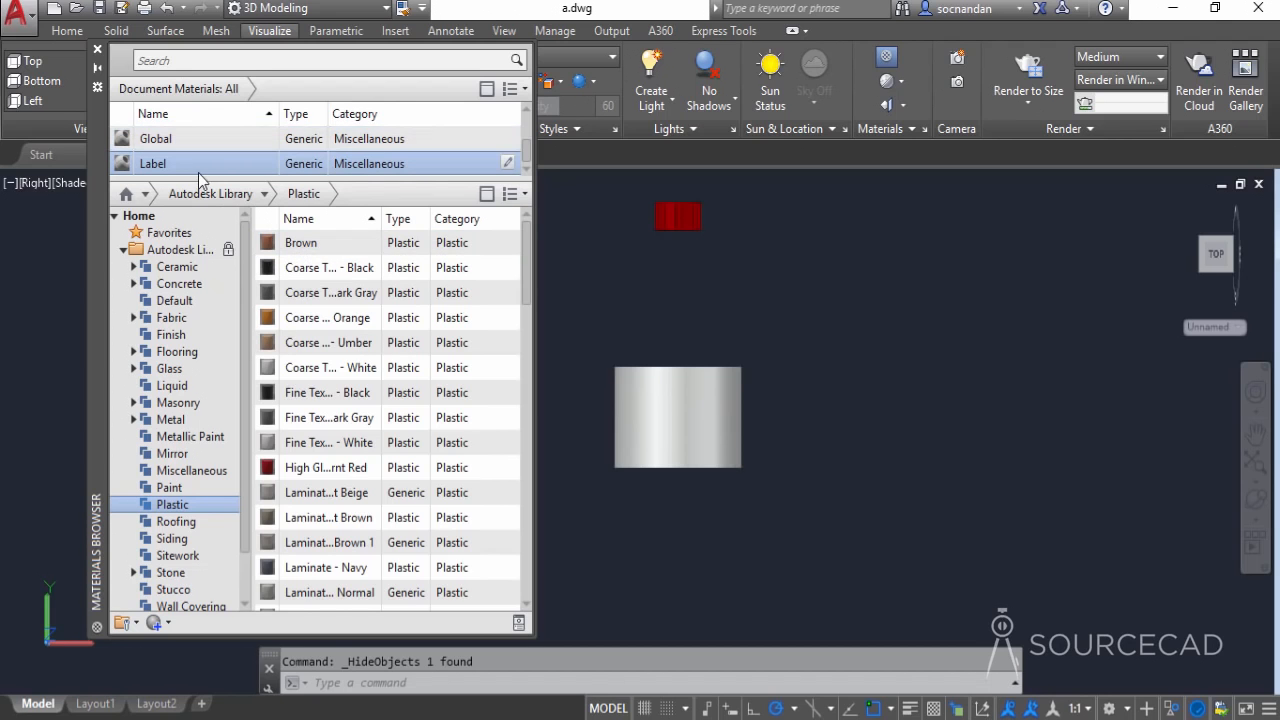
double_click(152, 164)
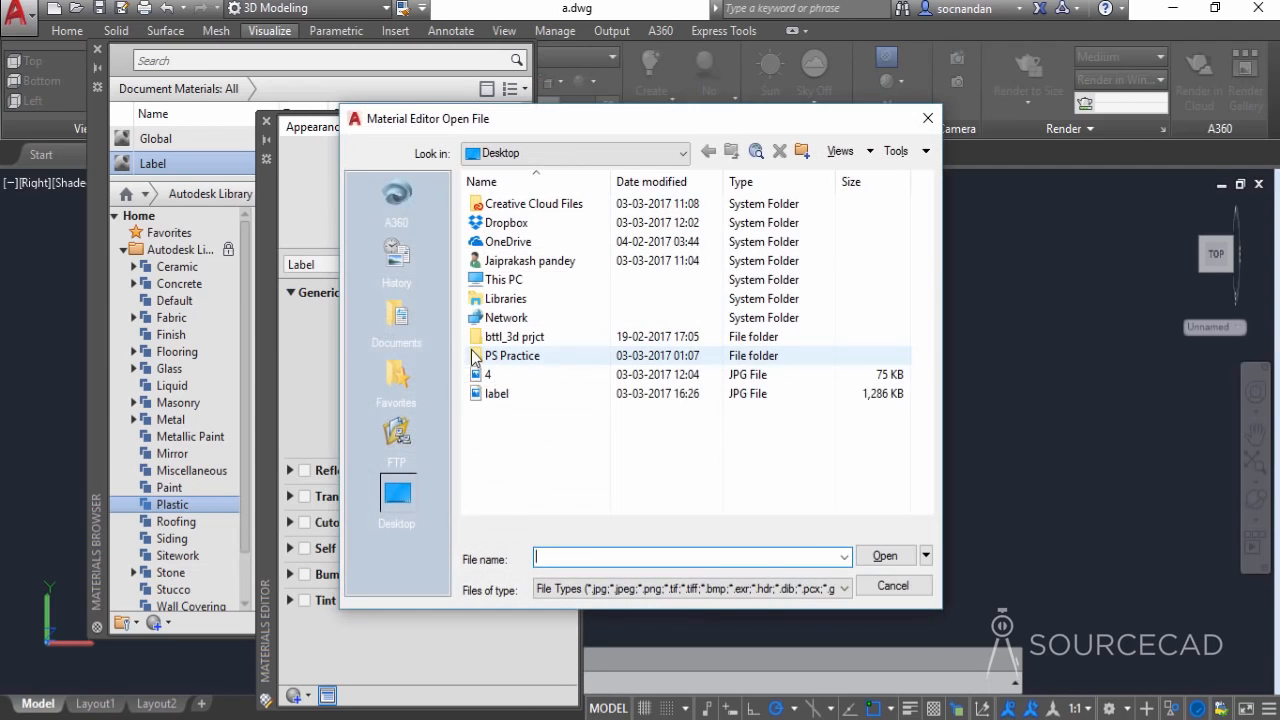
- Load label.jpg into the Label material at 12 × 3.80 in with horizontal repeat set to None
left_click(496, 392)
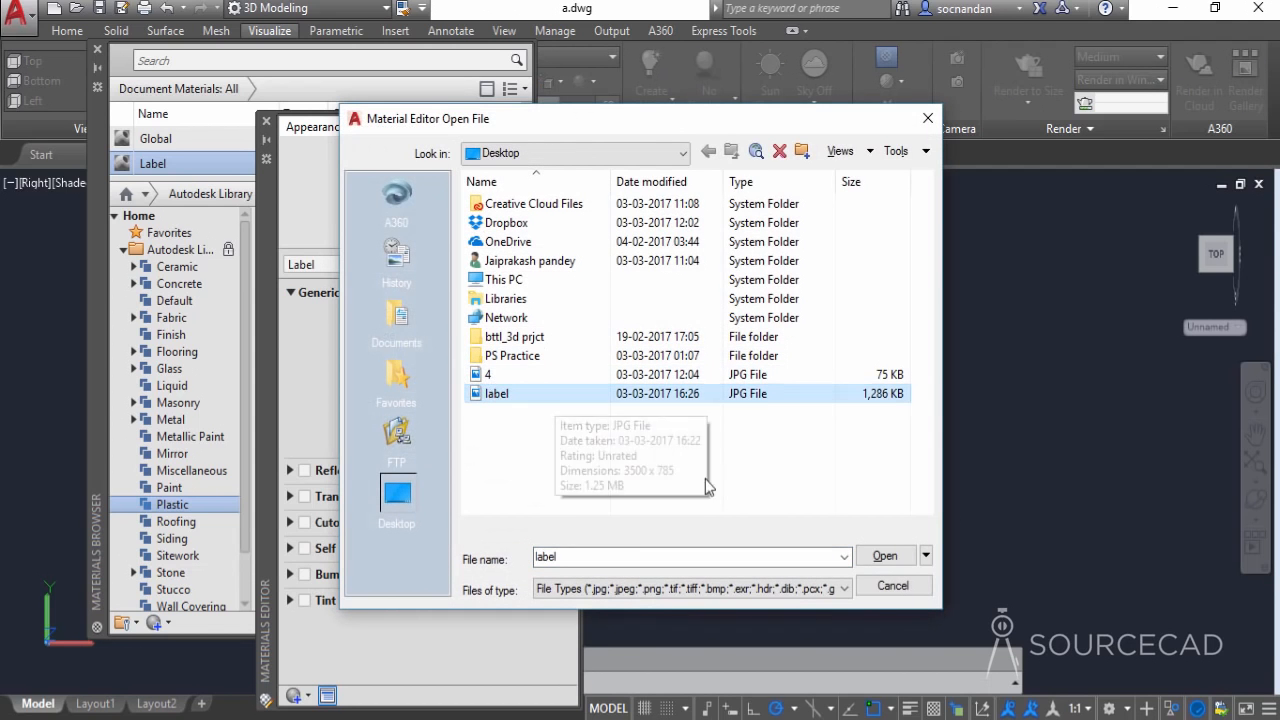
left_click(884, 556)
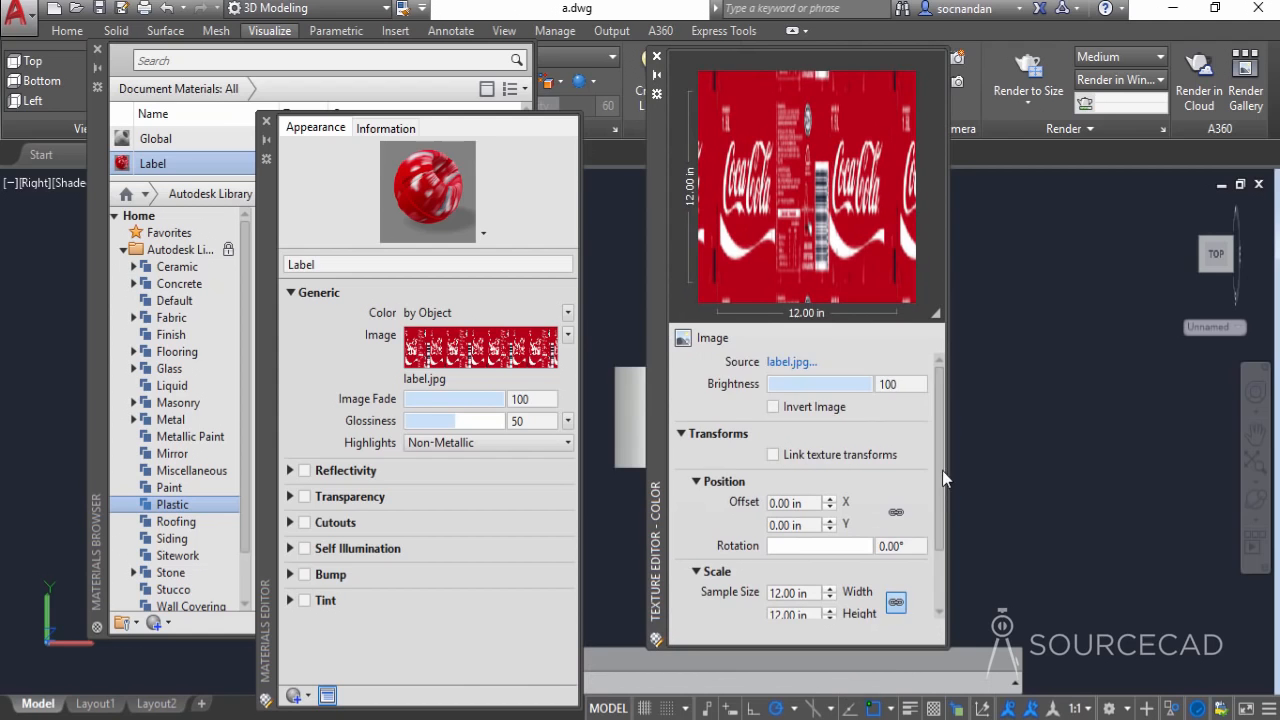
scroll("down", 3)
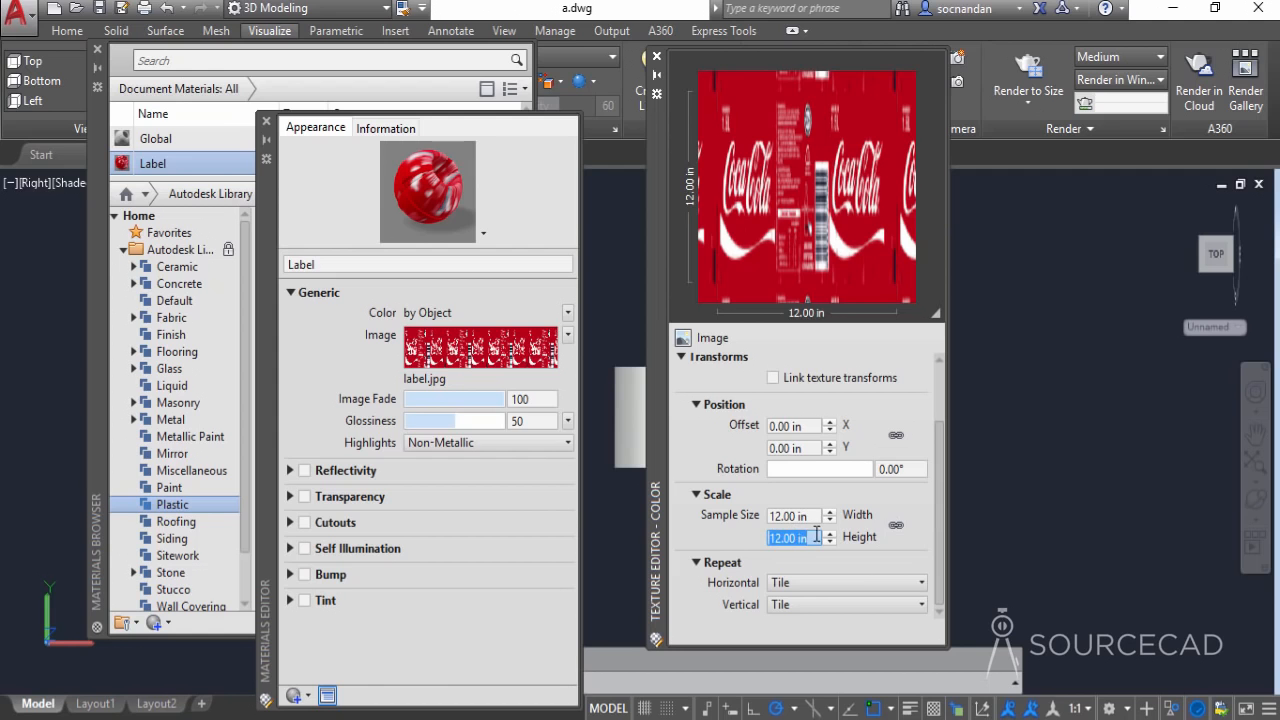
type("3")
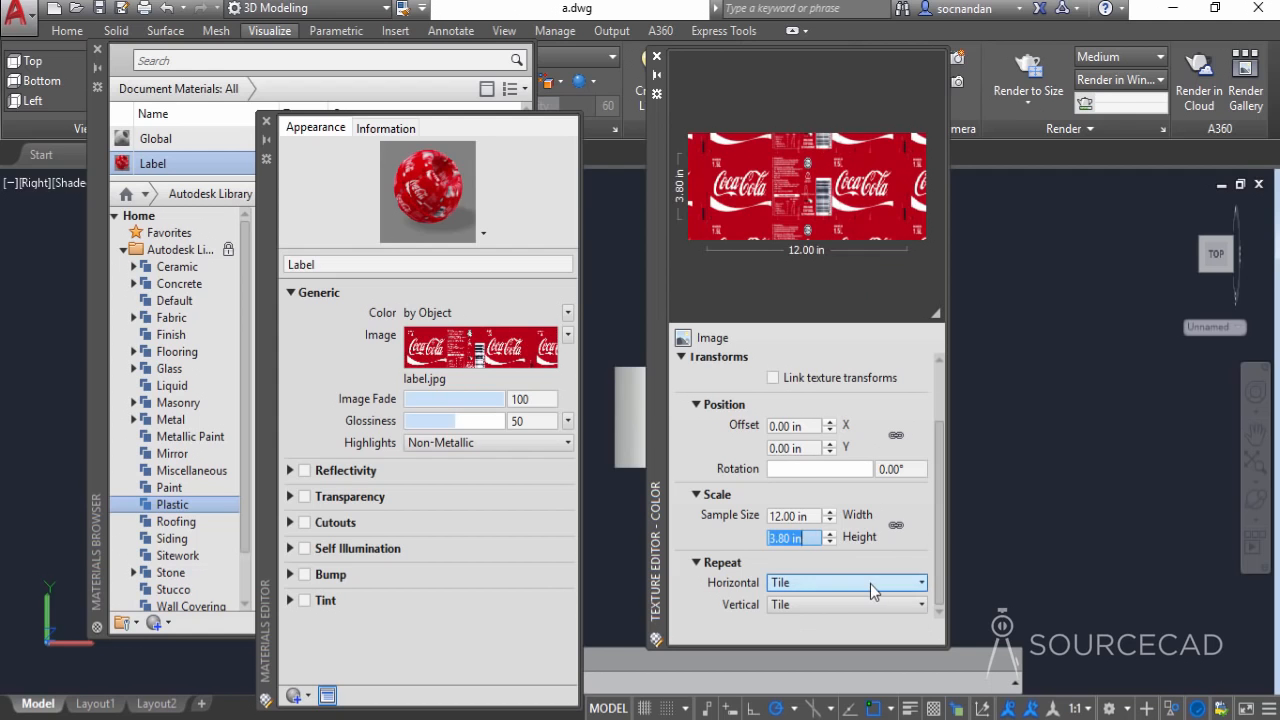
left_click(844, 582)
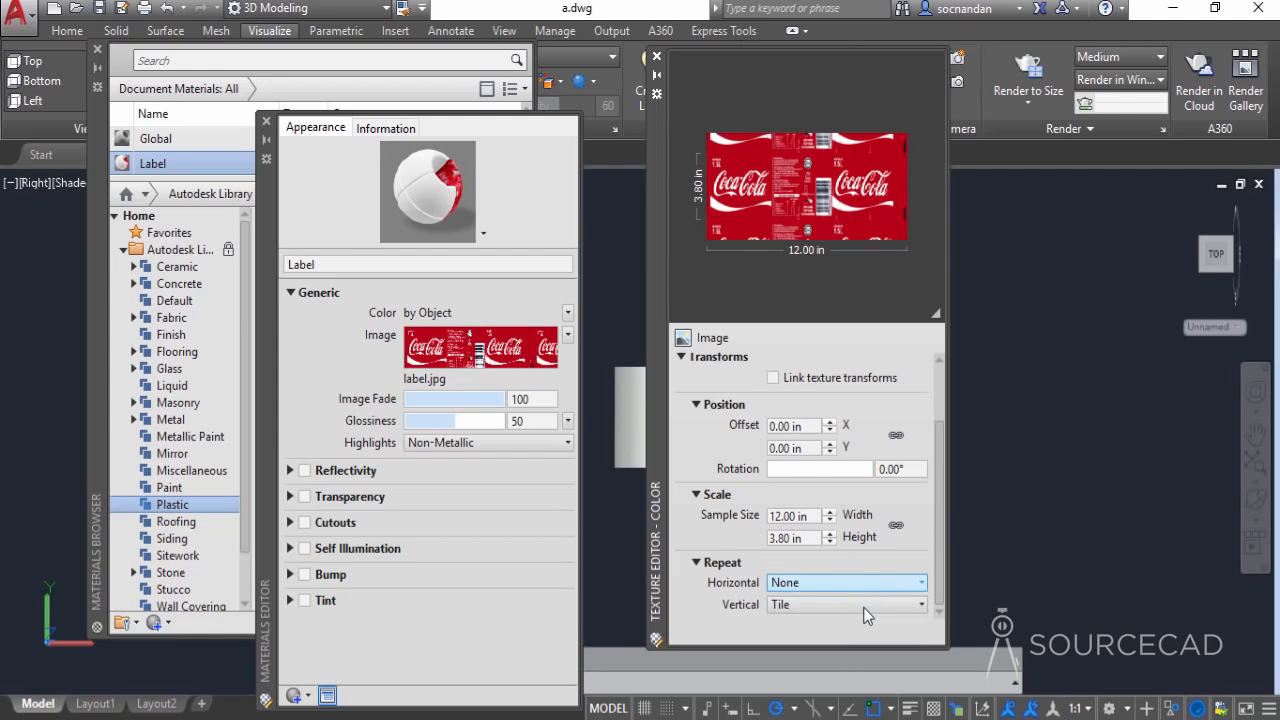
left_click(844, 604)
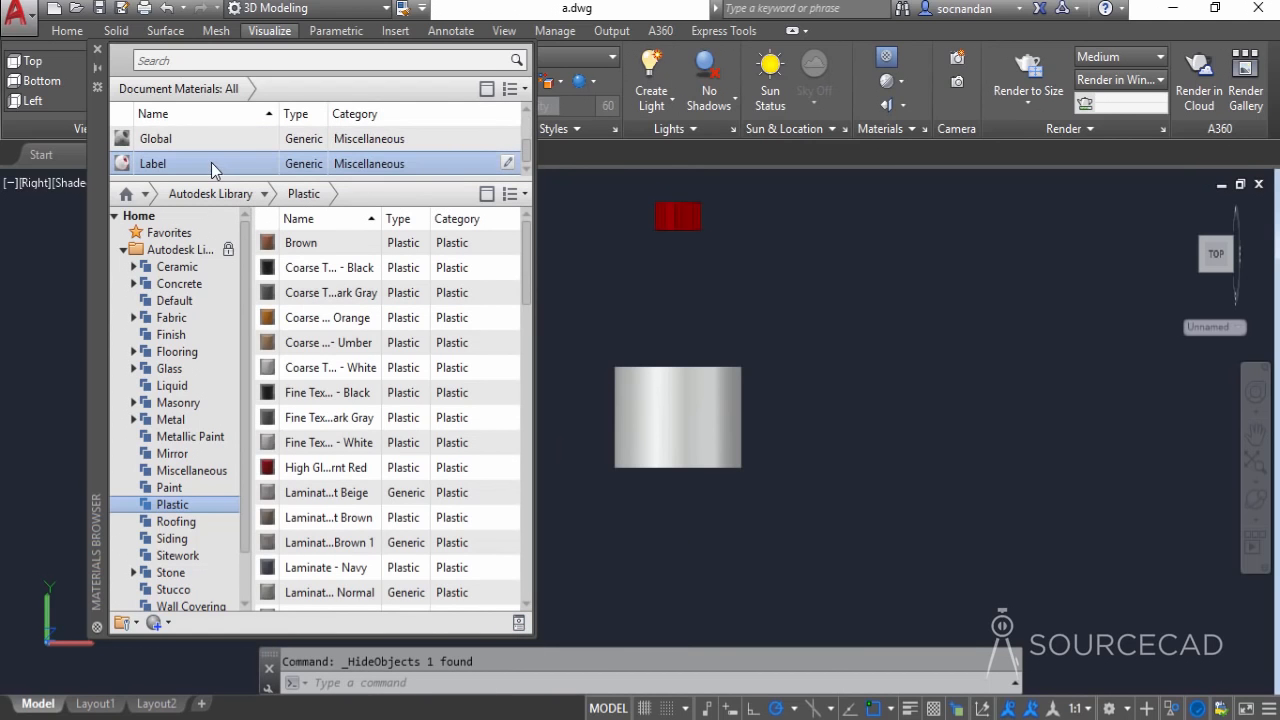
mouse_move(238, 168)
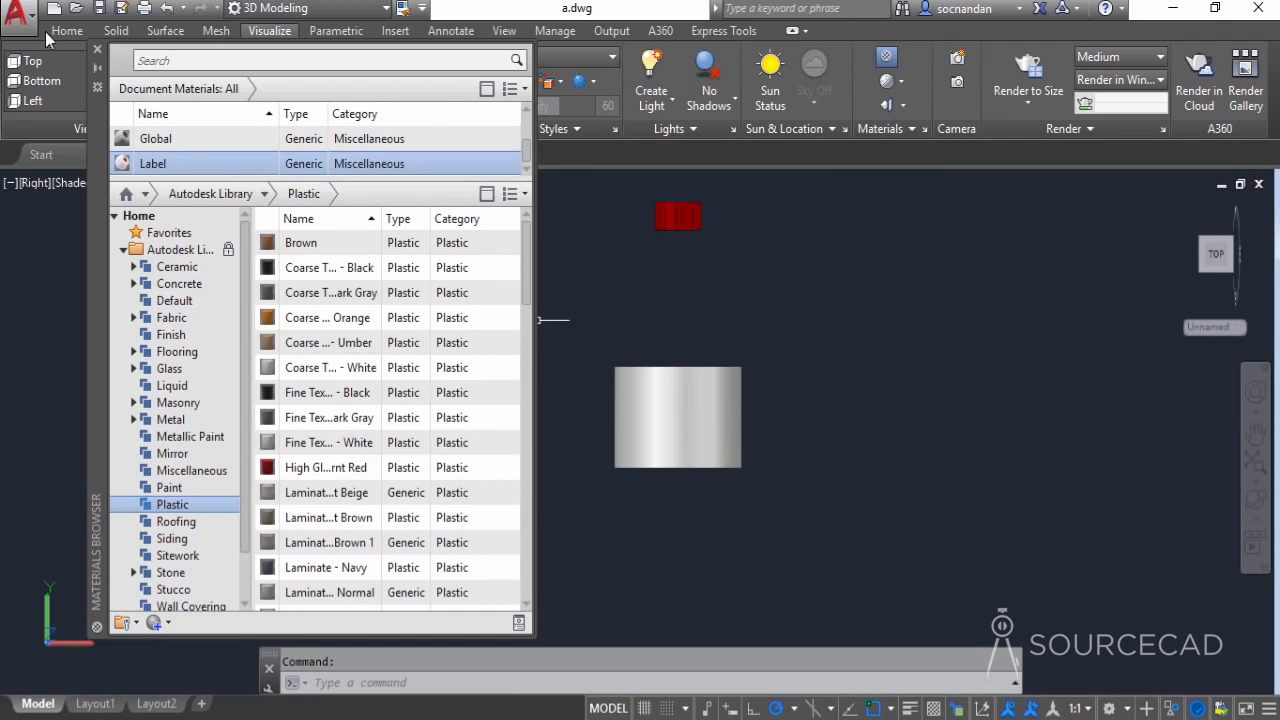
- Close the Materials Browser and orbit the Realistic-shaded cylinder to see the label's front
left_click(66, 32)
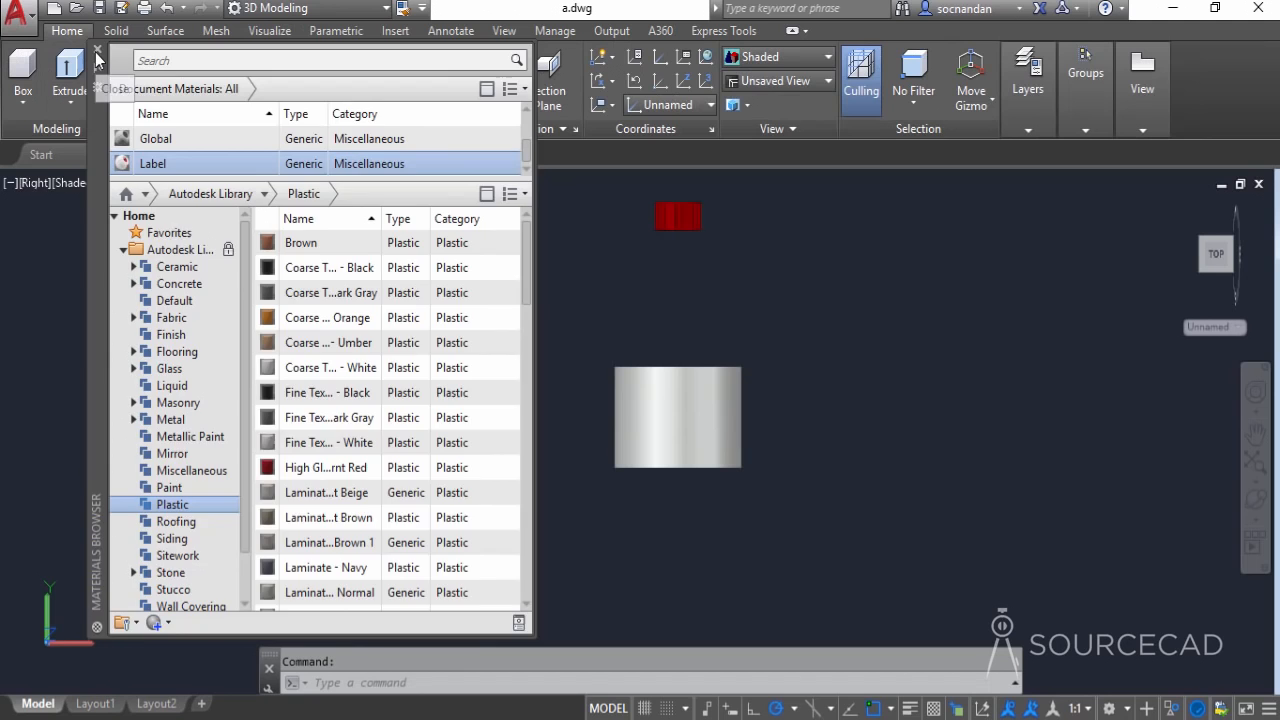
left_click(96, 50)
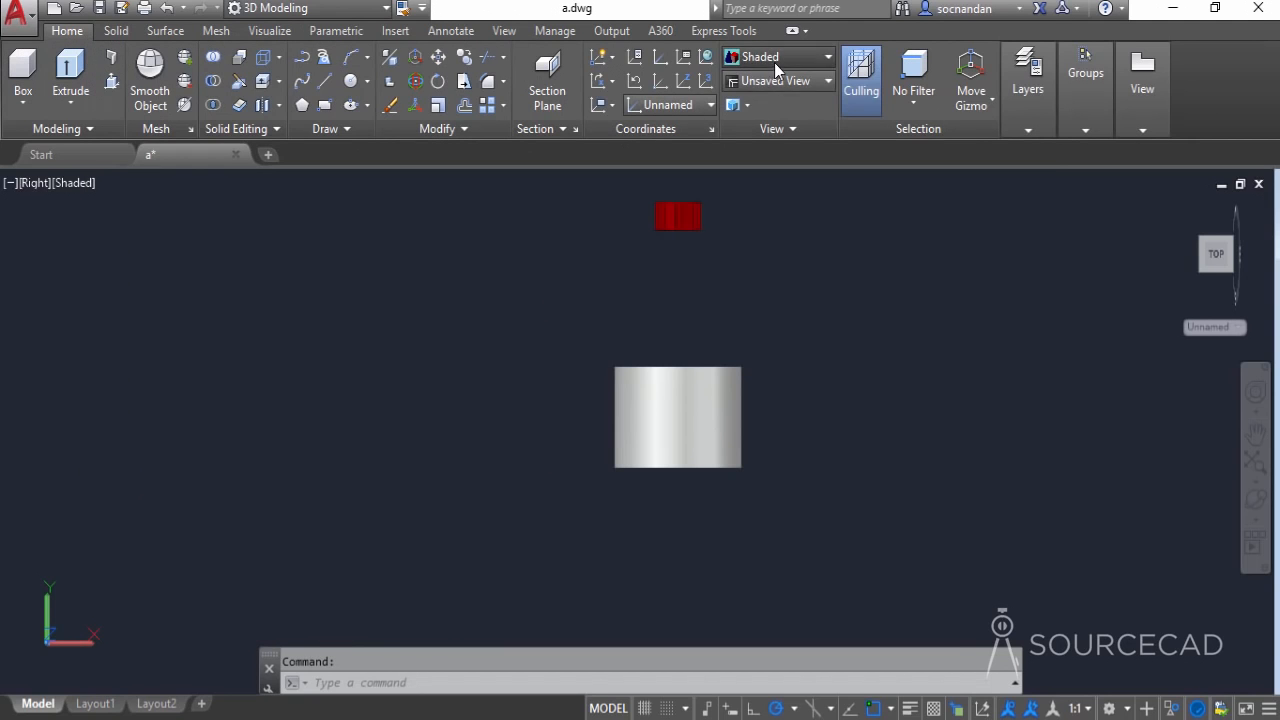
mouse_move(986, 170)
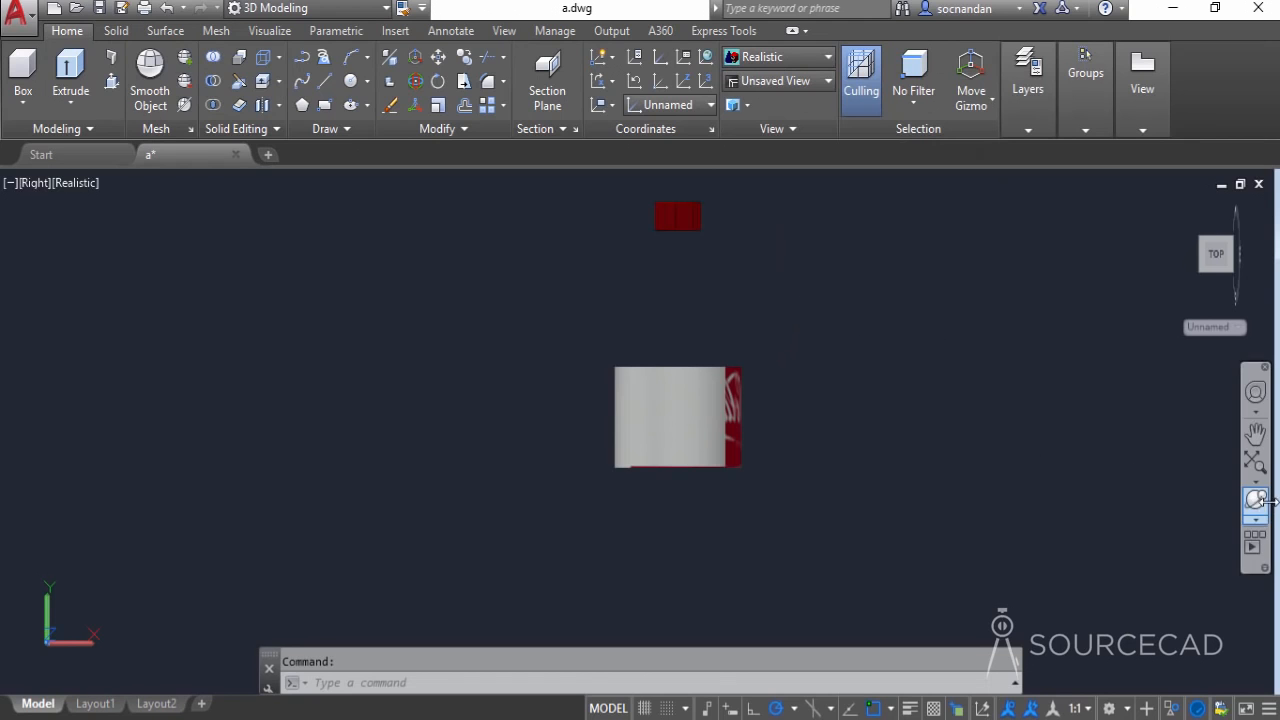
left_click(1256, 504)
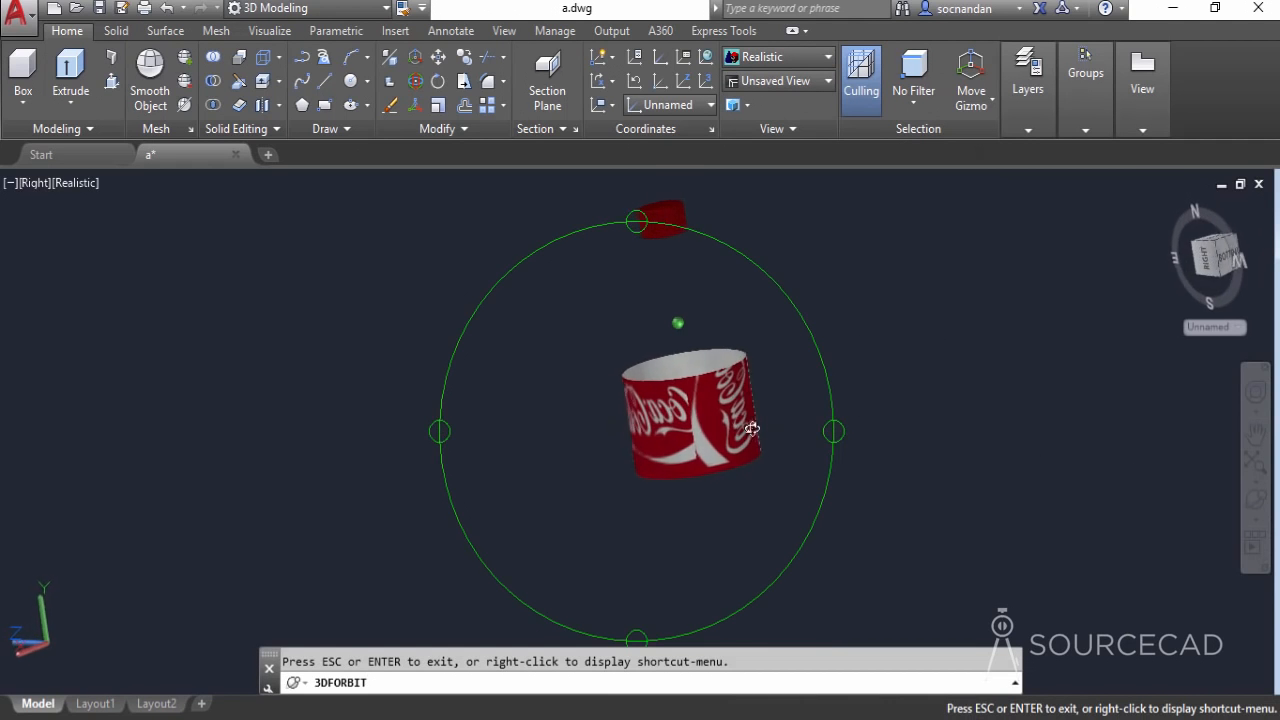
left_click_drag(752, 430, 628, 340)
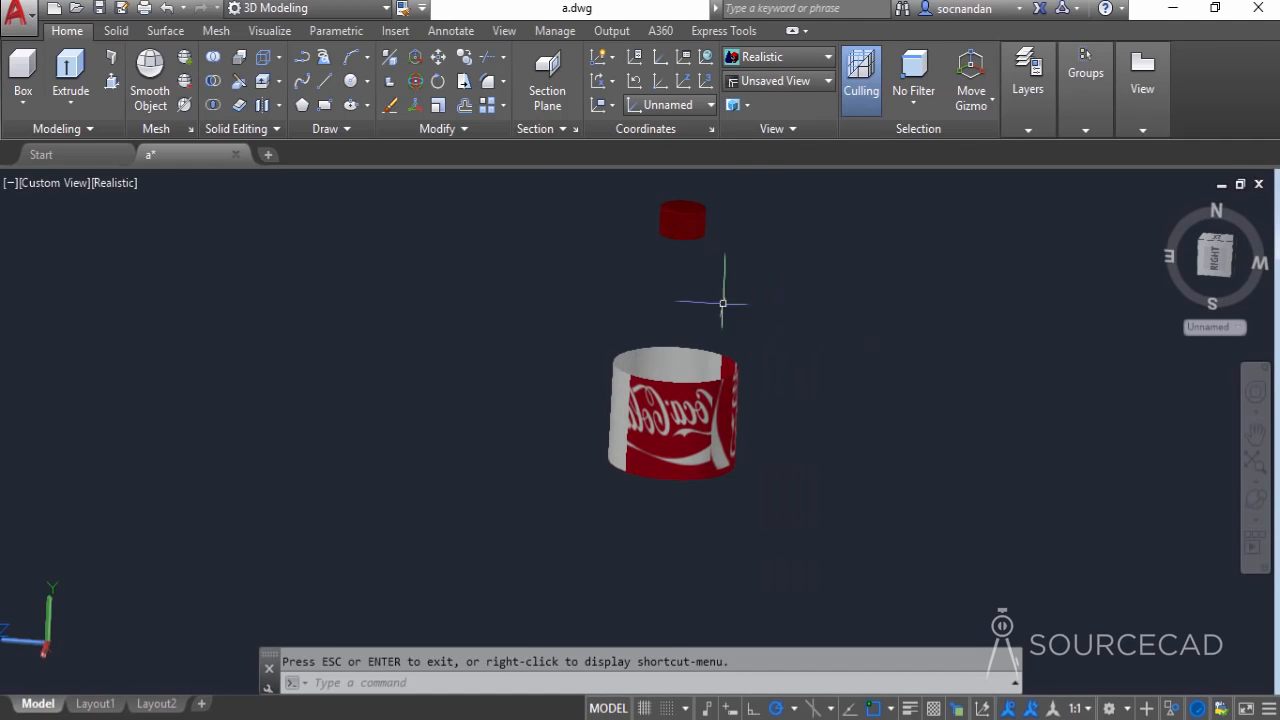
- Set cylindrical texture mapping on the label surface and orbit to check the Coca-Cola artwork wraps upright
left_click(268, 30)
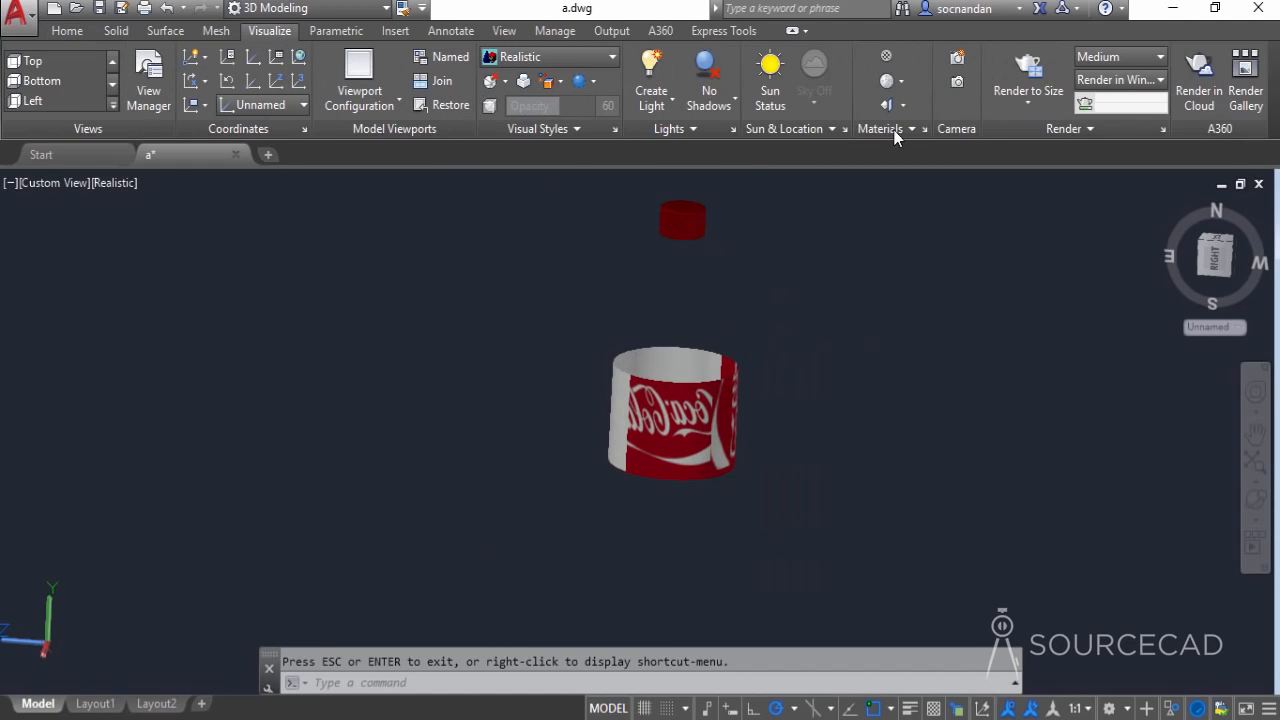
left_click(902, 104)
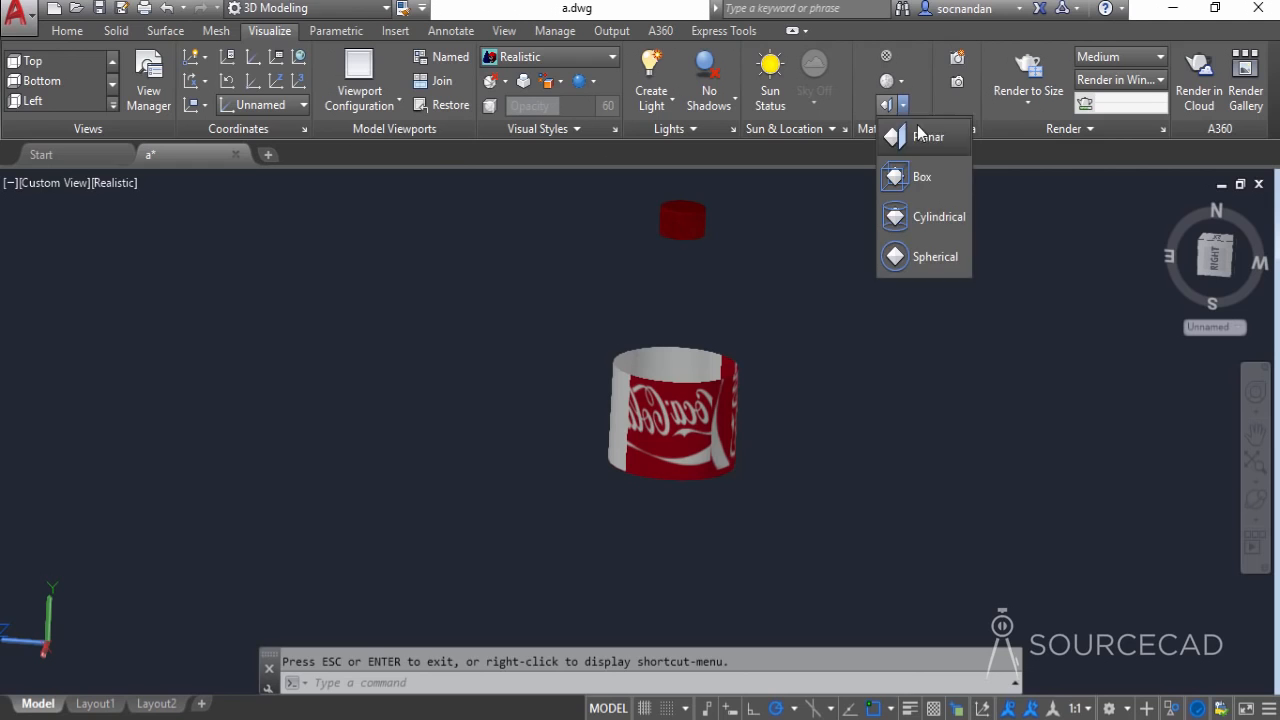
left_click(928, 136)
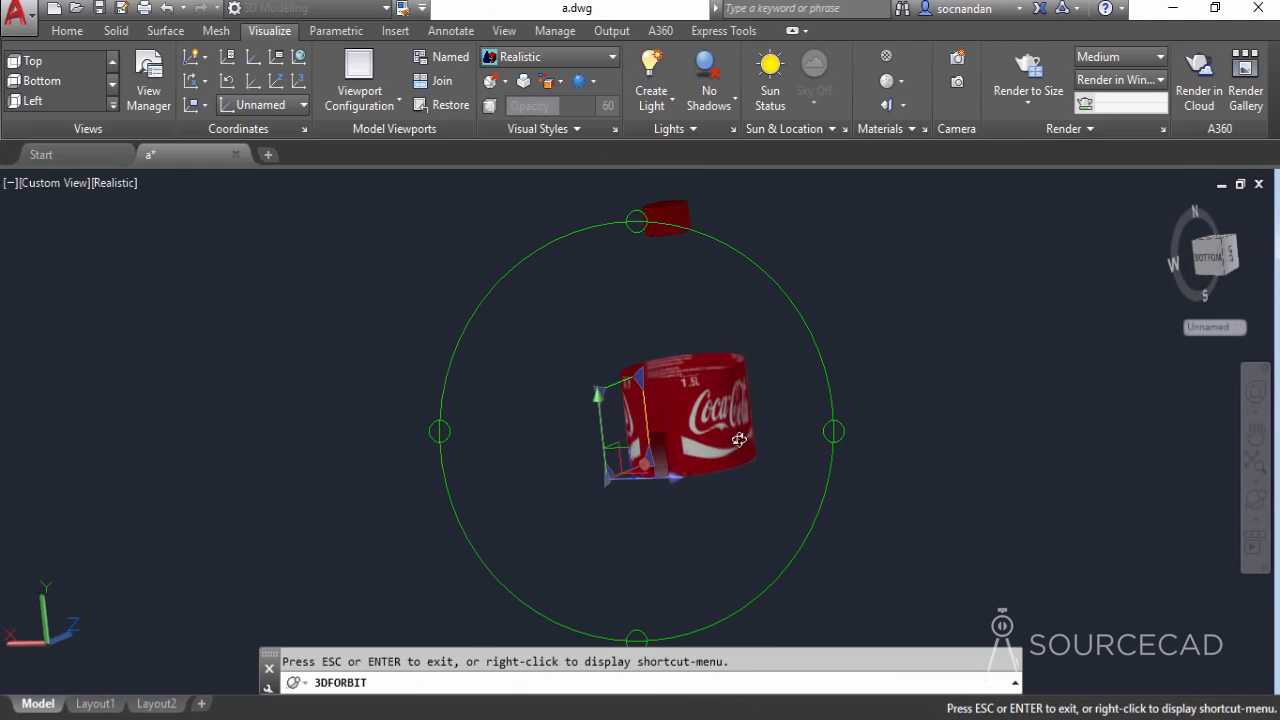
left_click_drag(738, 438, 824, 492)
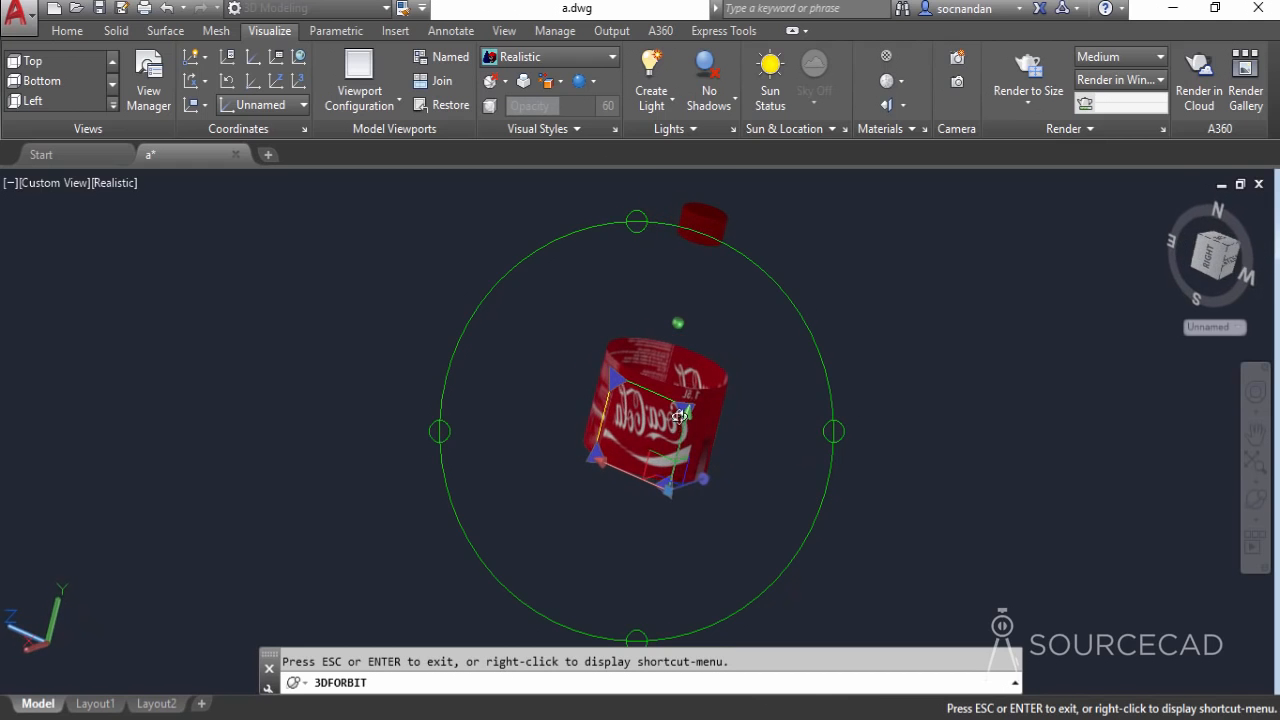
left_click_drag(680, 414, 772, 352)
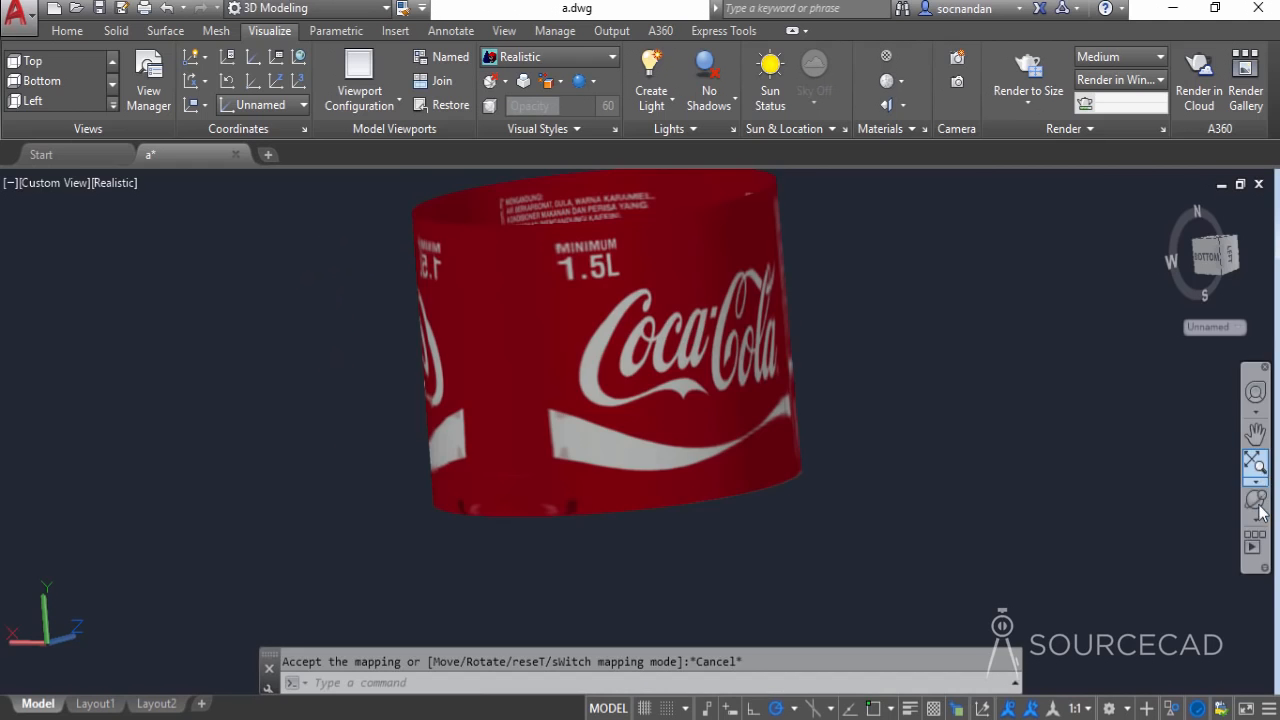
left_click_drag(600, 344, 616, 396)
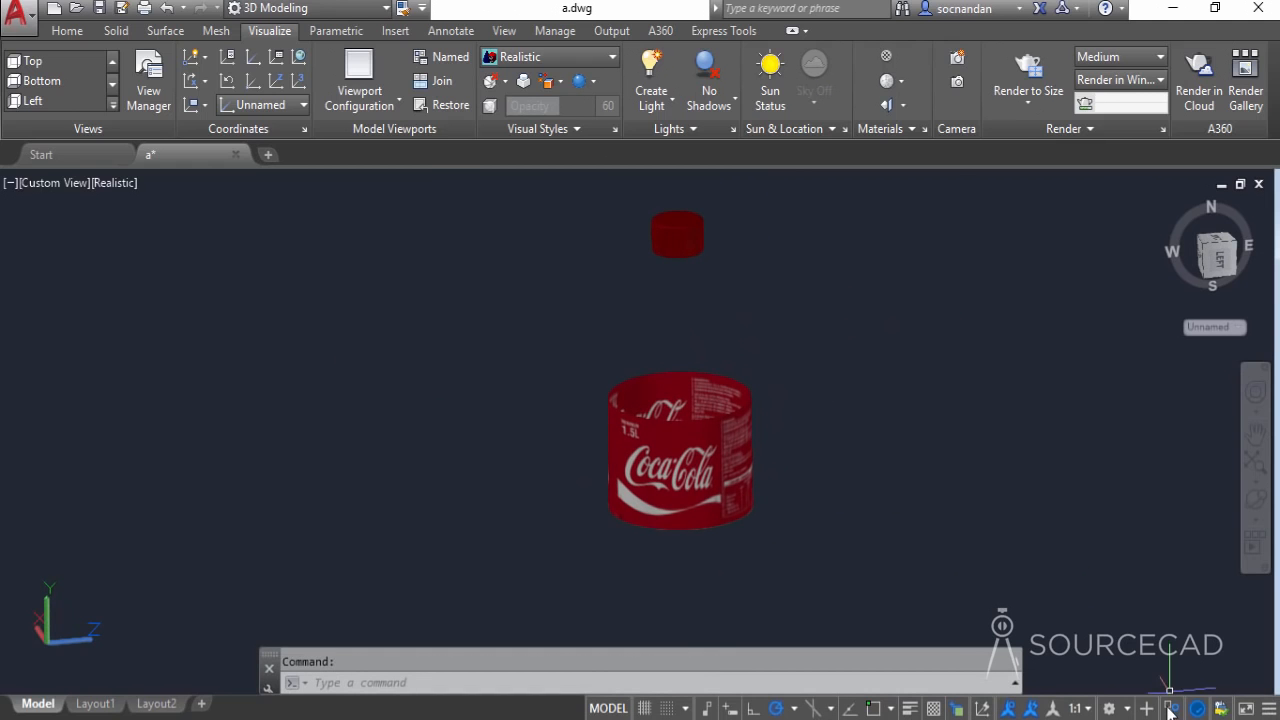
- End object isolation to show the whole glass bottle with label and cap, and save the drawing
left_click(1196, 708)
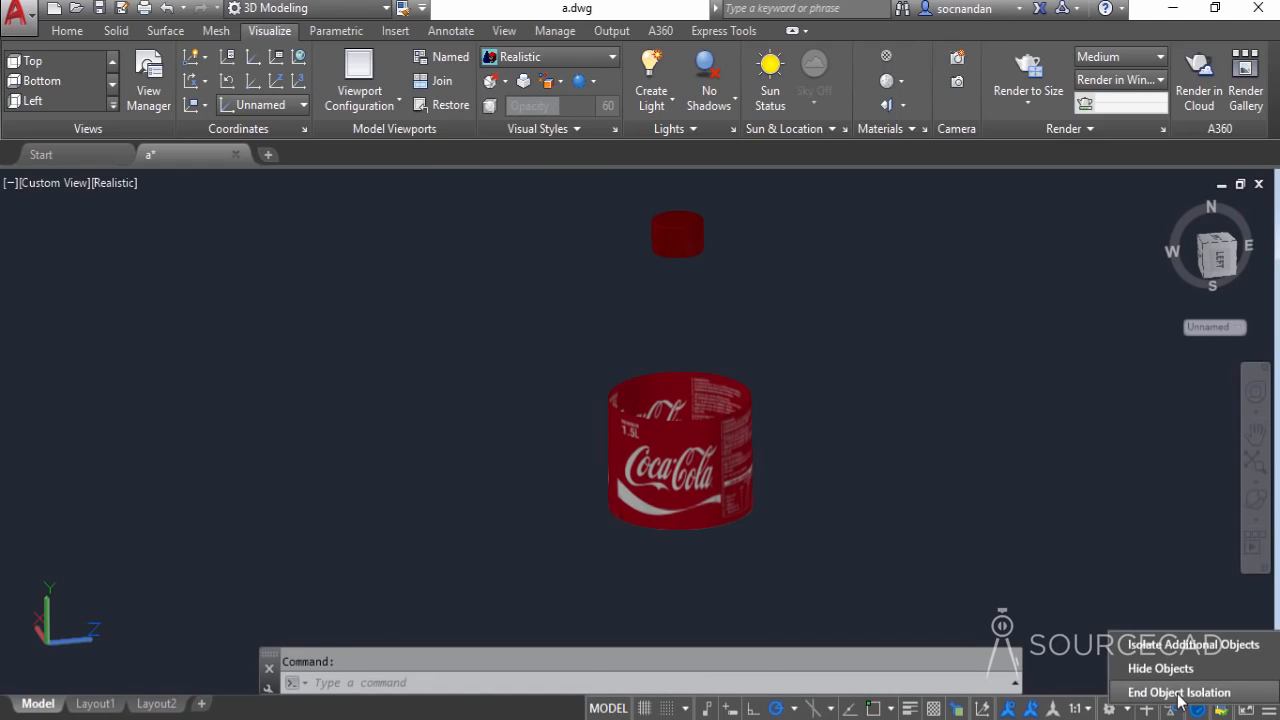
left_click(1178, 692)
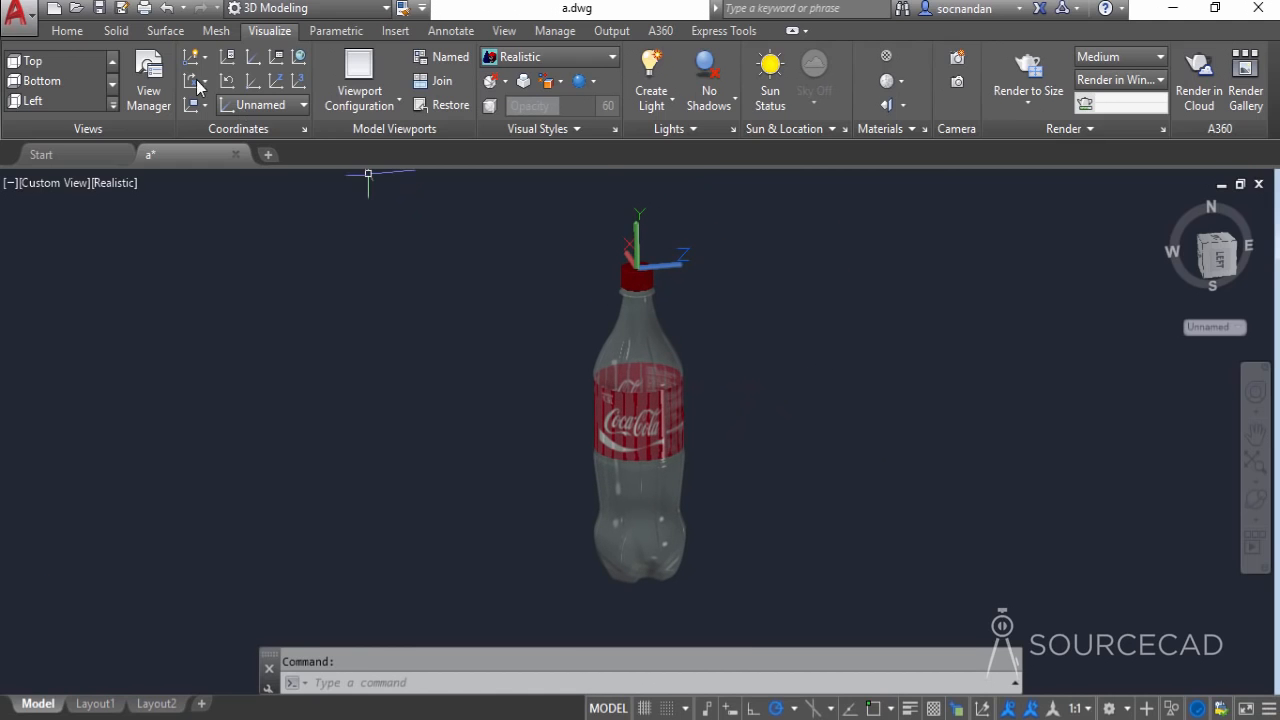
key("ctrl+s")
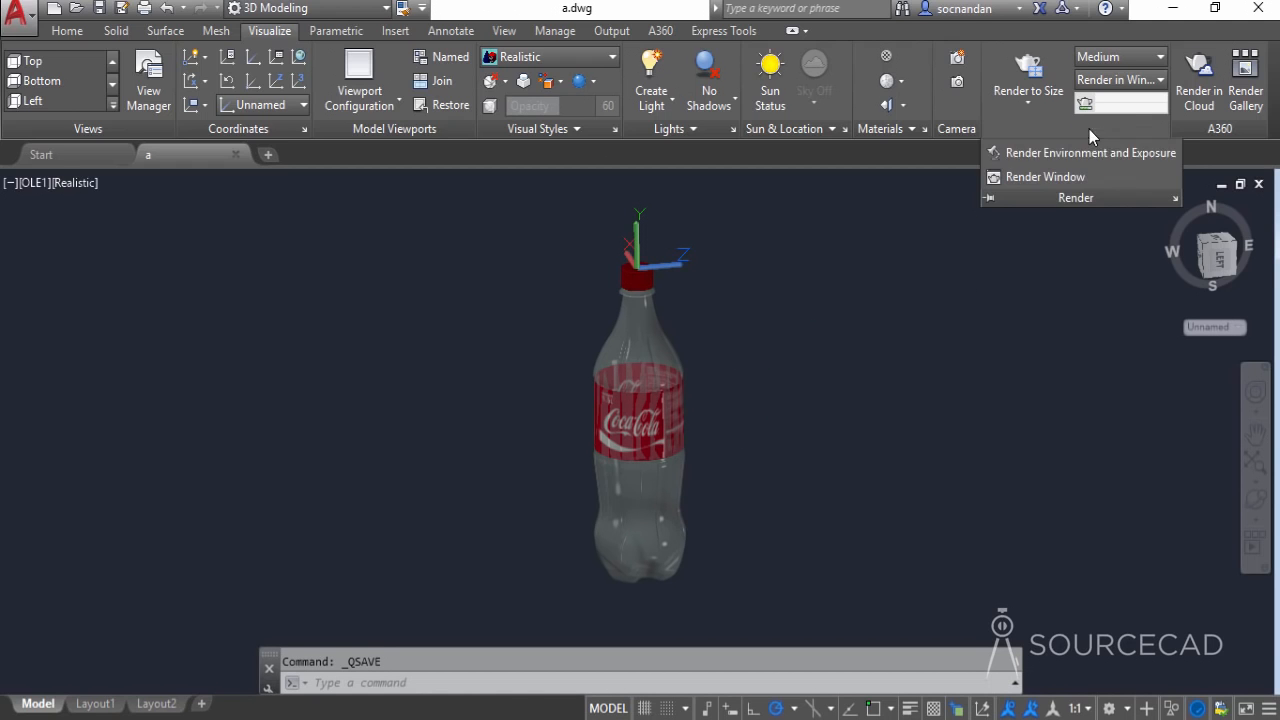
- Switch the render Environment on with Sharp Highlights lighting and set Render Presets to Low
left_click(1090, 152)
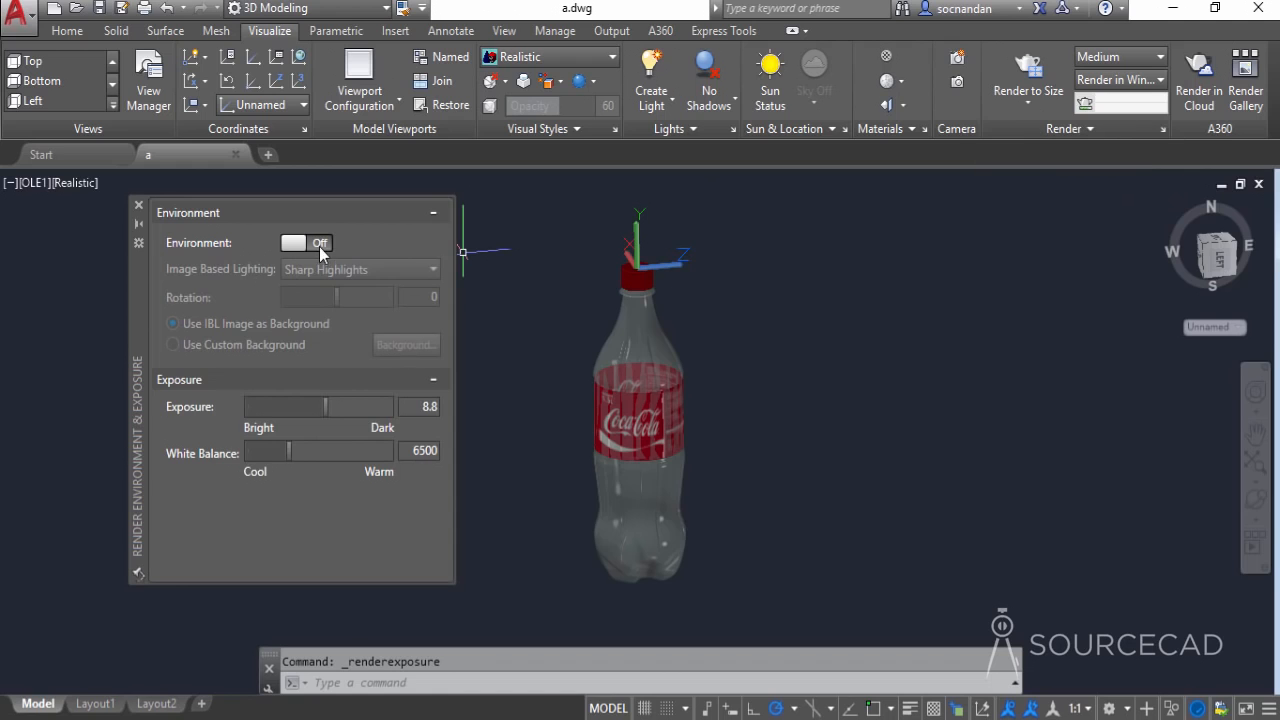
left_click(308, 244)
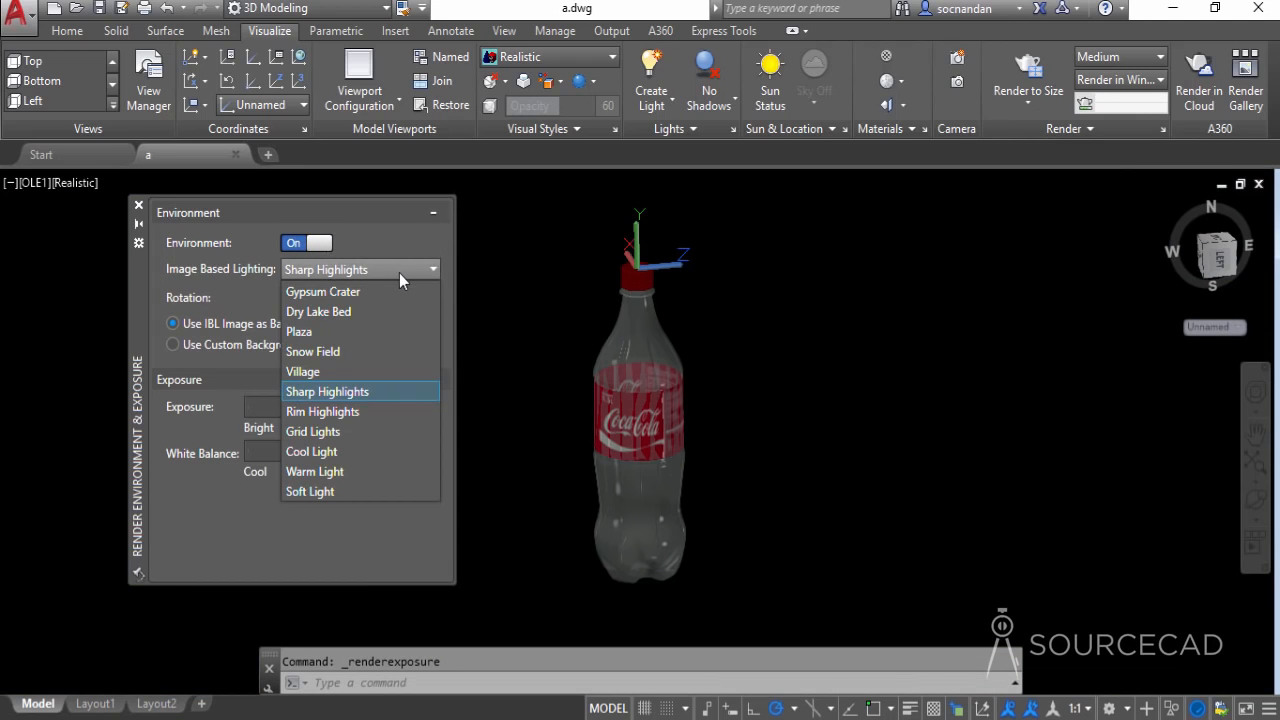
left_click(322, 412)
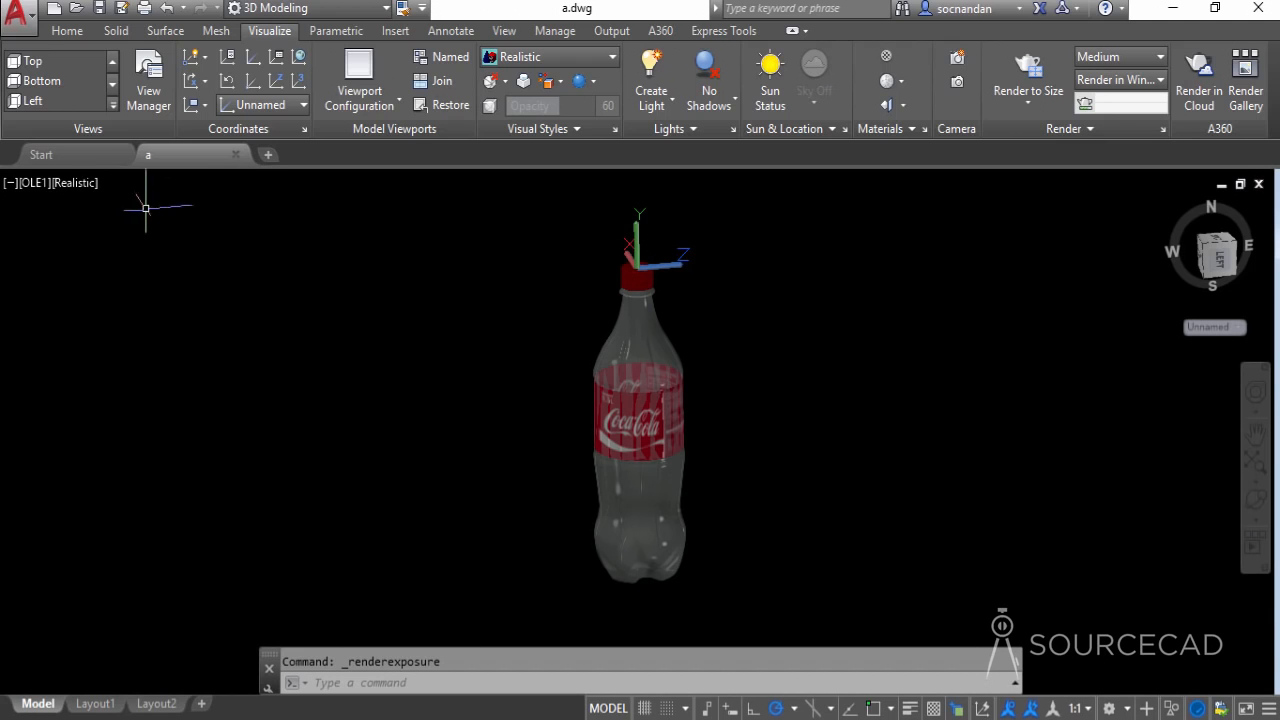
left_click(1158, 56)
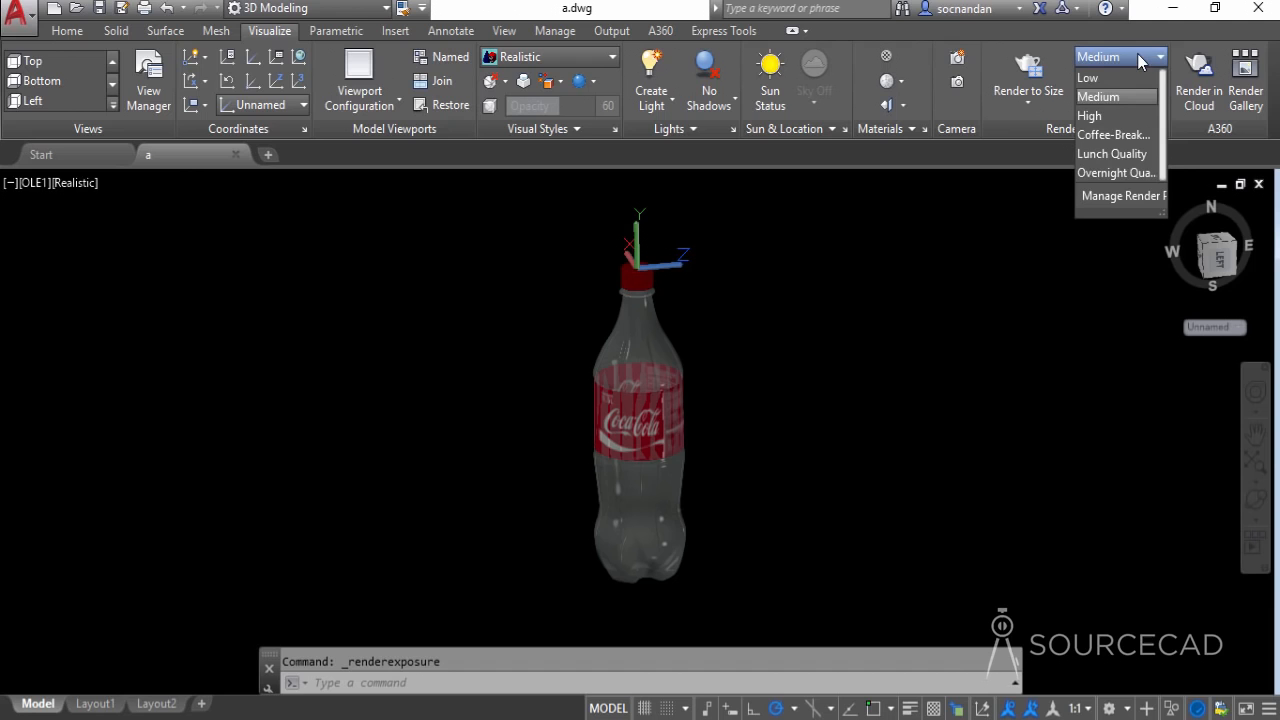
left_click(1088, 76)
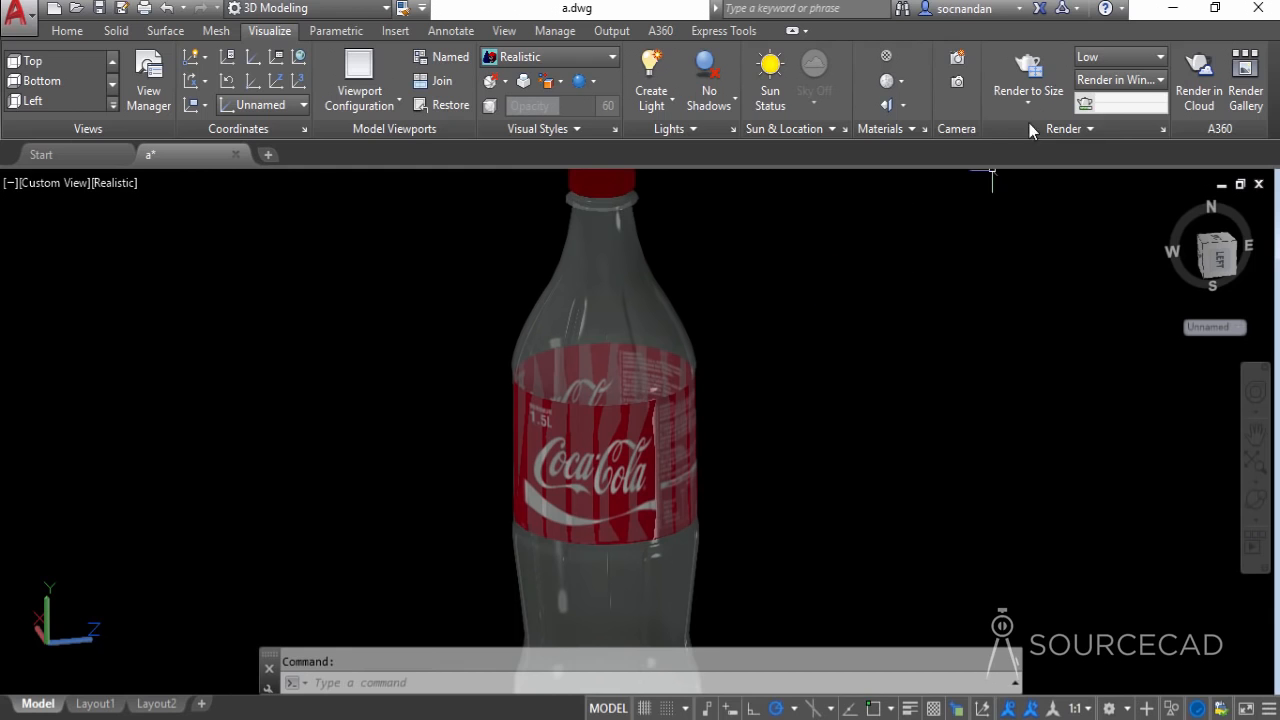
- Render the bottle to size and inspect the cap area close up at 200% zoom
left_click(1064, 80)
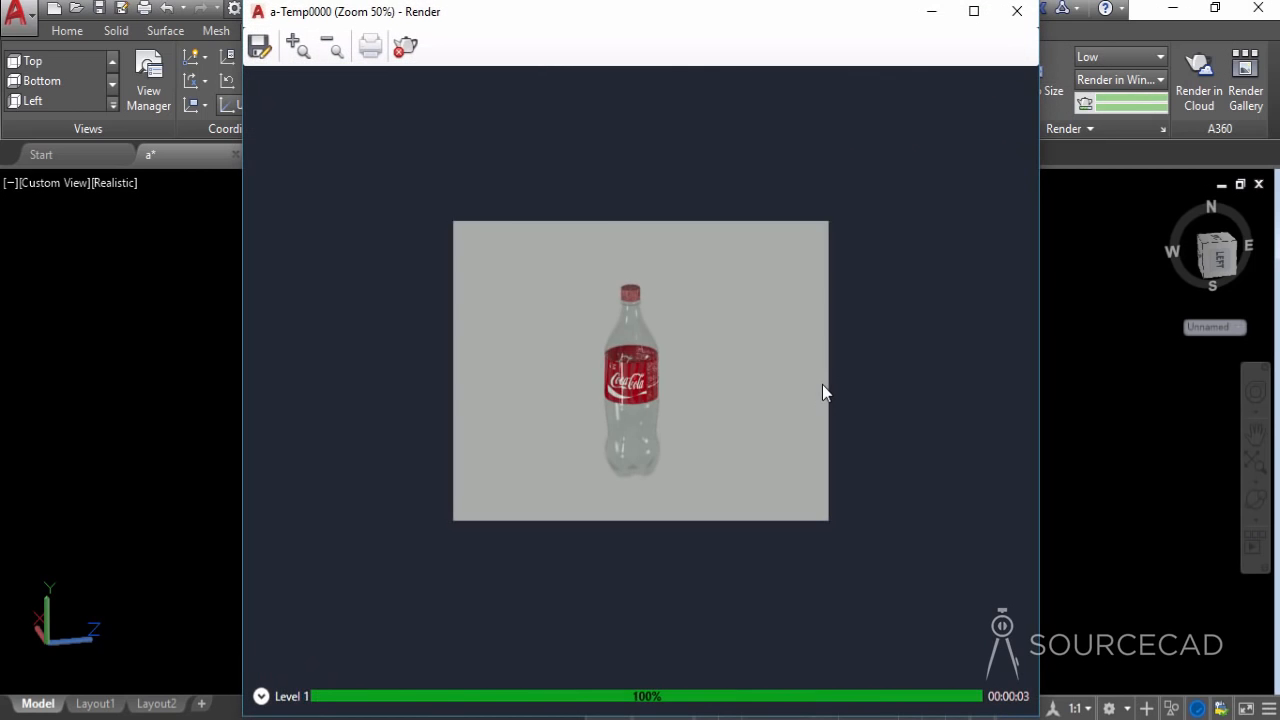
left_click(296, 46)
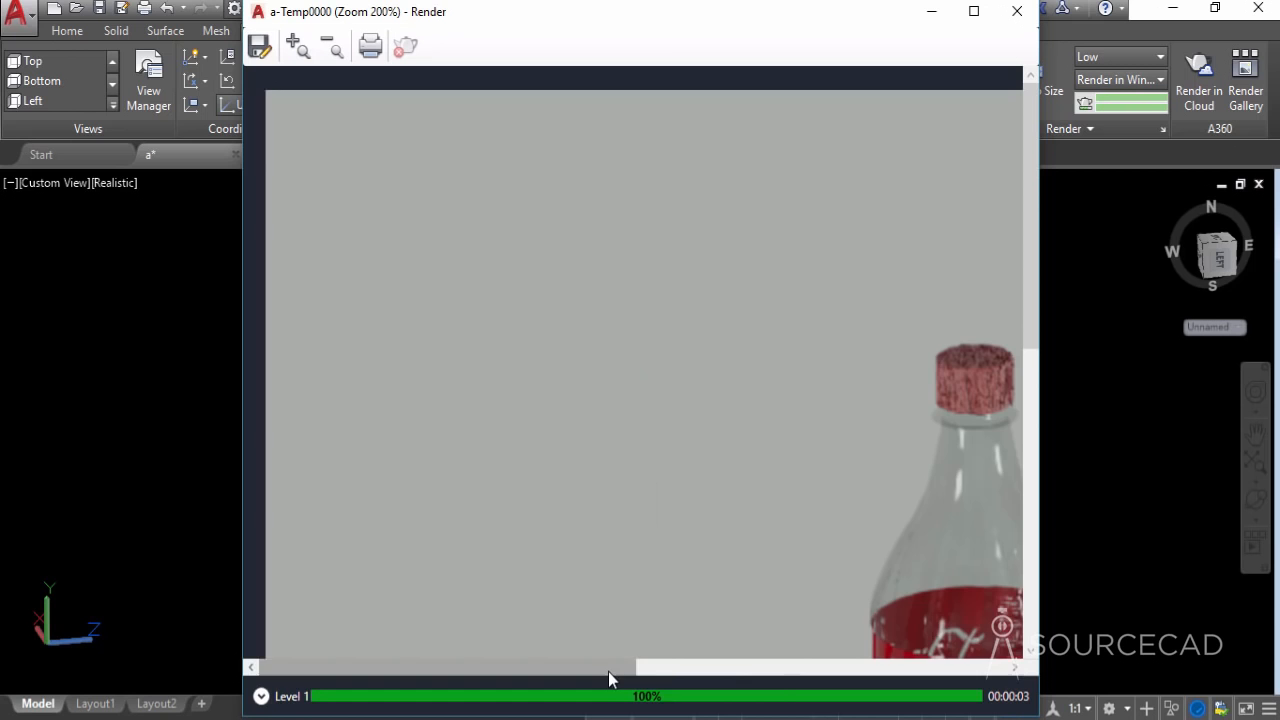
left_click_drag(610, 668, 330, 668)
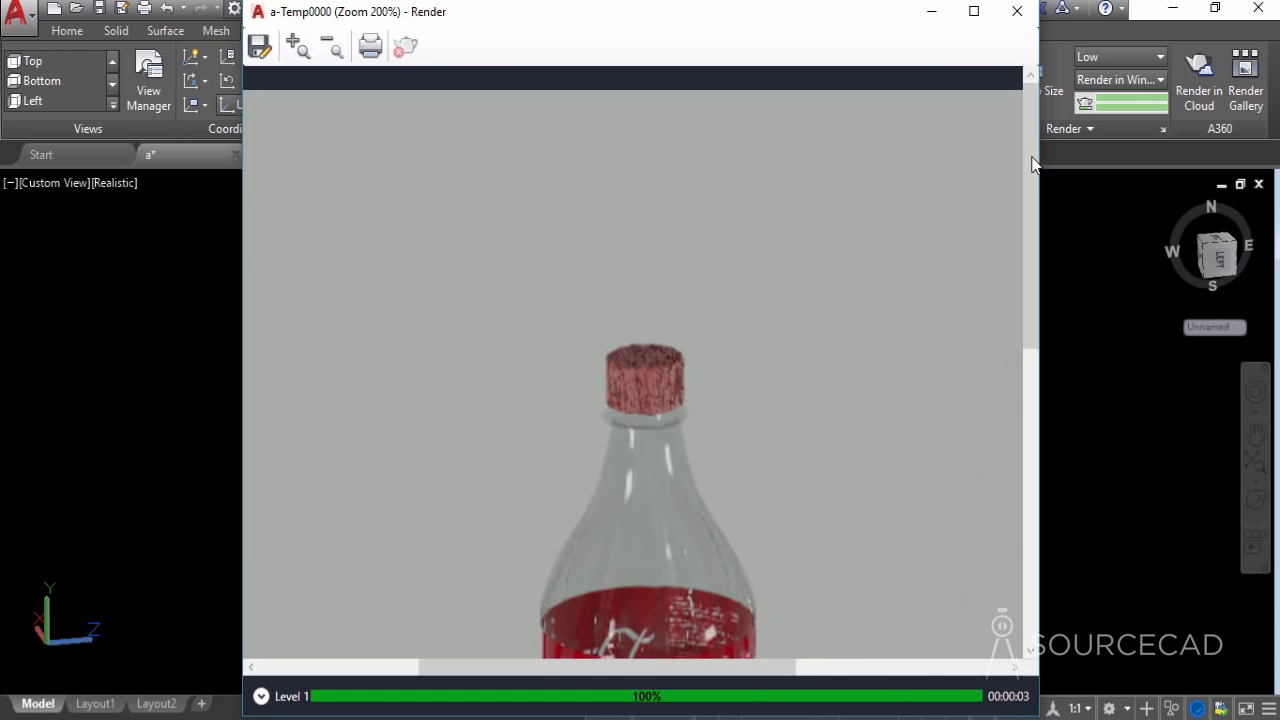
scroll("down", 3)
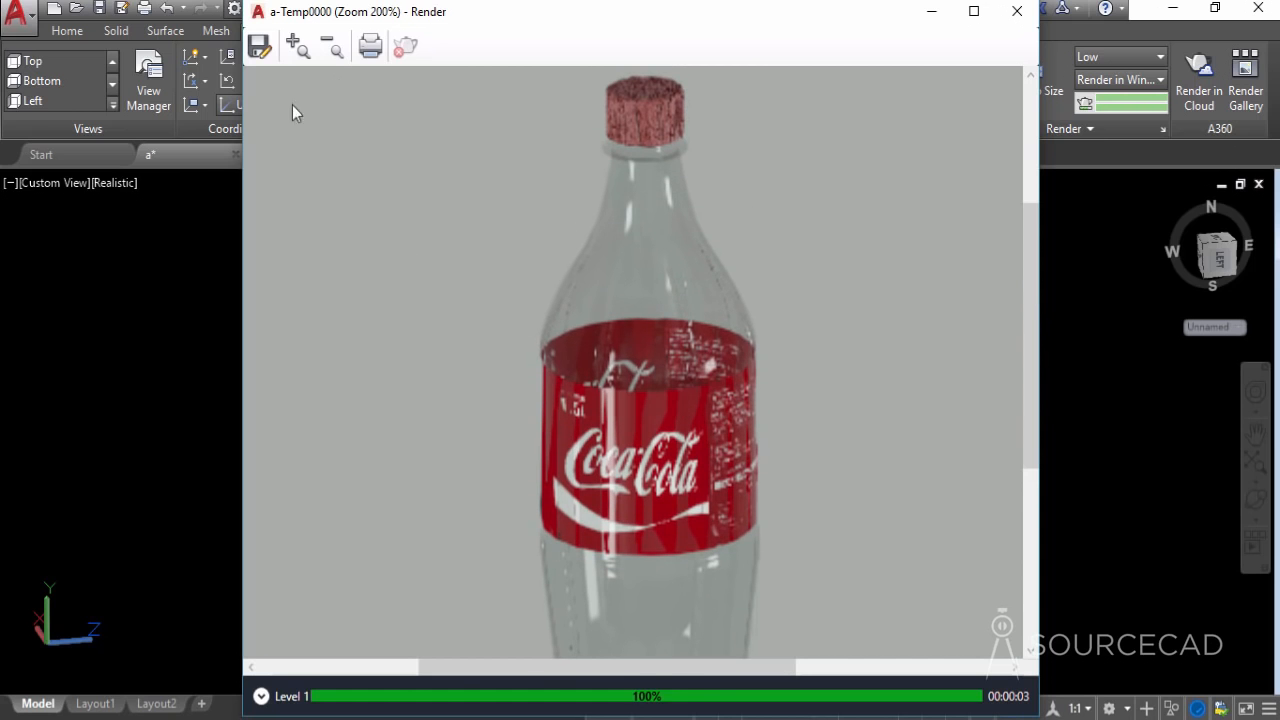
mouse_move(962, 84)
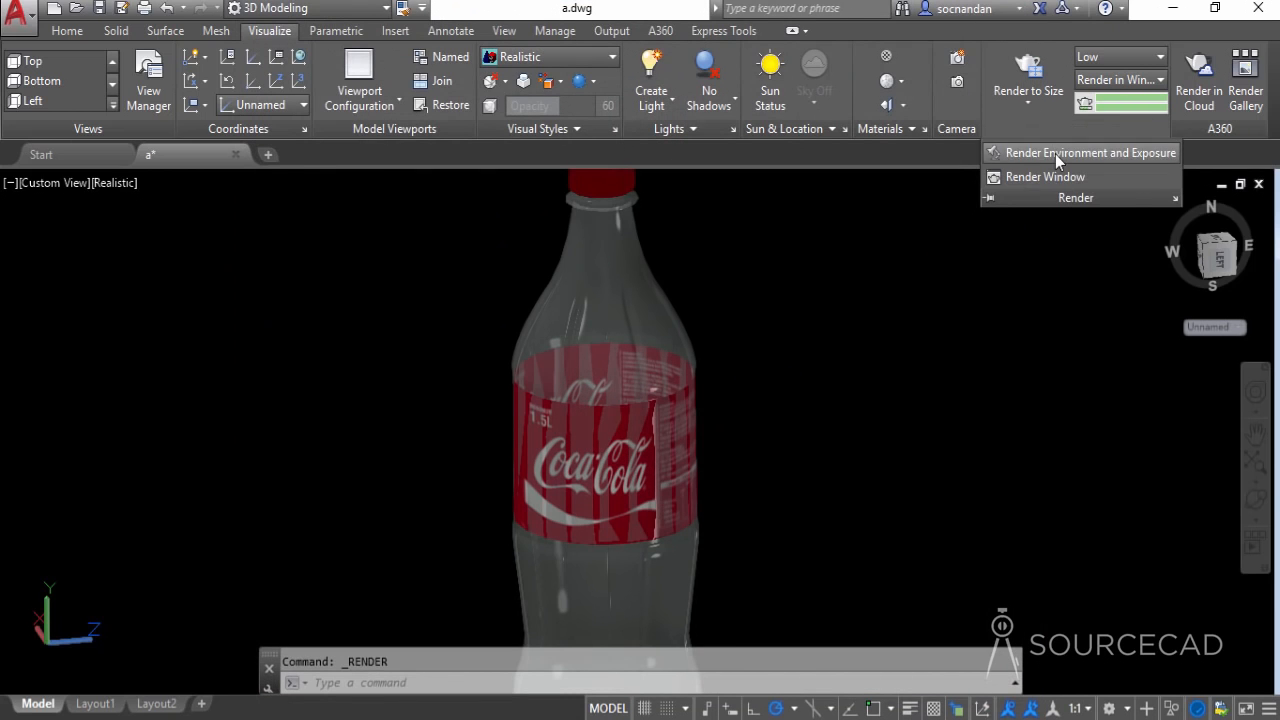
- Choose the Warm Light image-based lighting preset and render the bottle again
left_click(1092, 152)
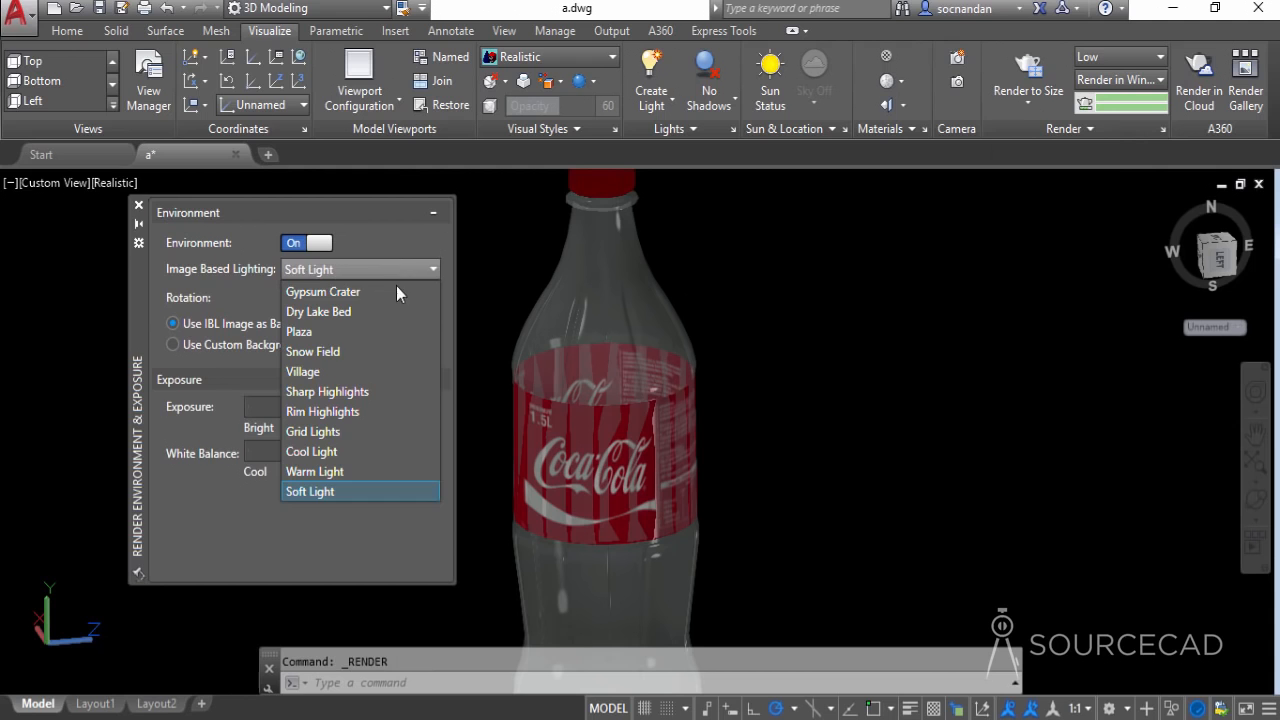
left_click(314, 472)
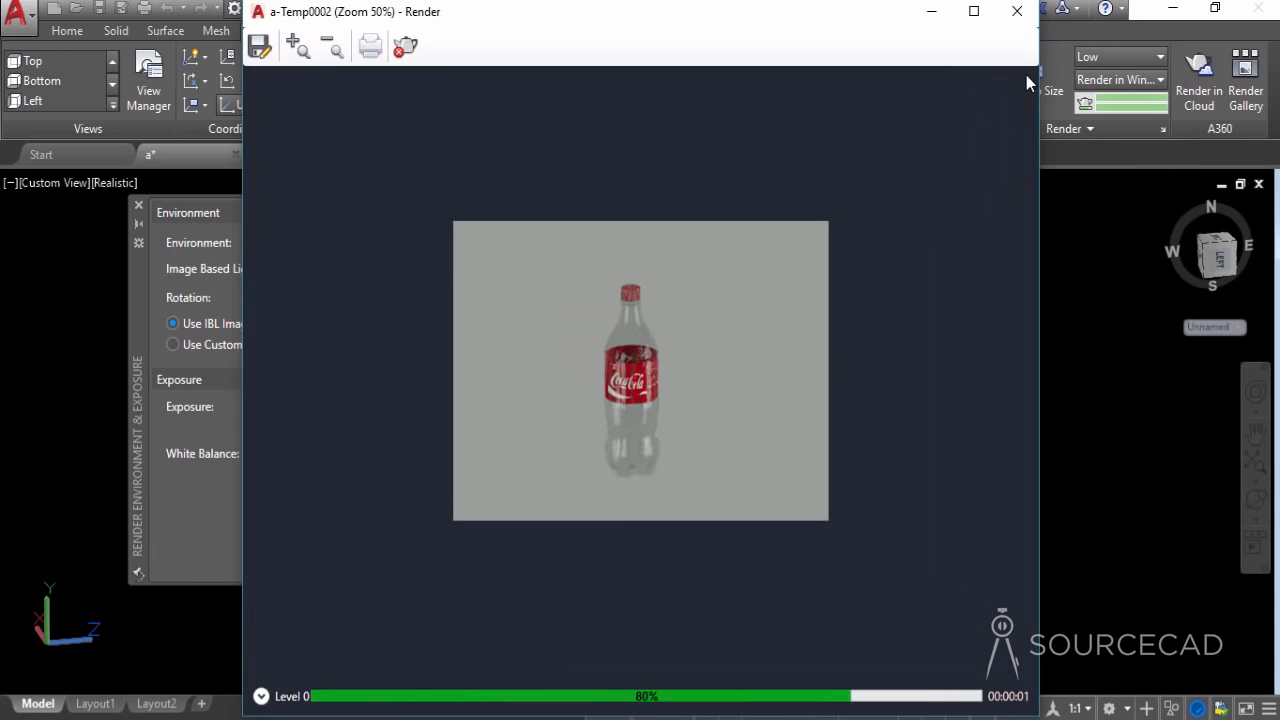
left_click(296, 46)
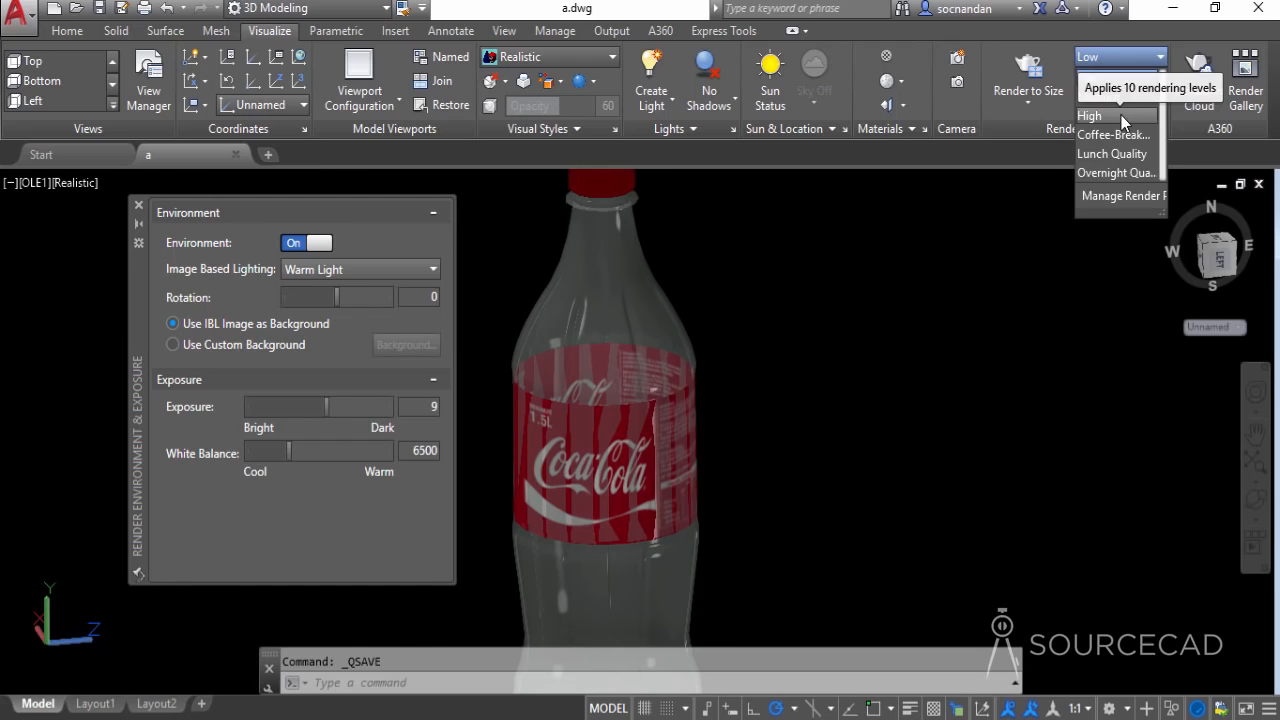
- Set the render preset to High and the image-based lighting to Plaza
left_click(1088, 114)
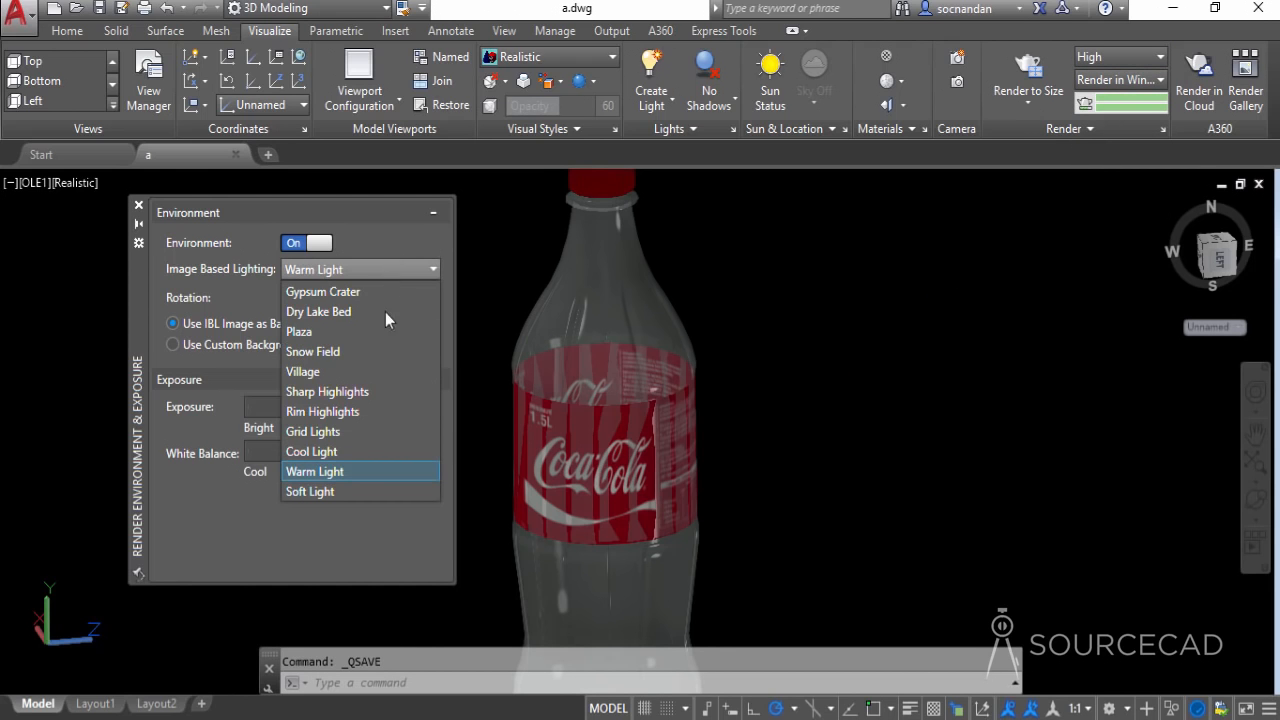
left_click(300, 332)
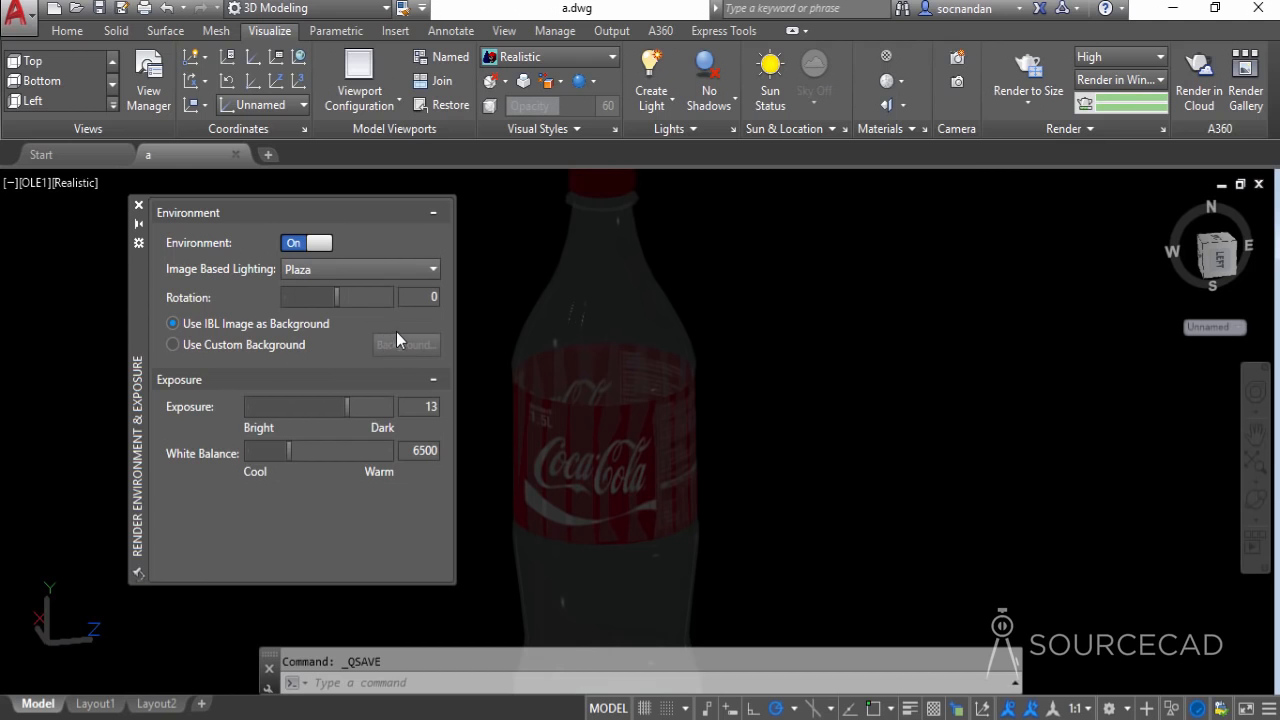